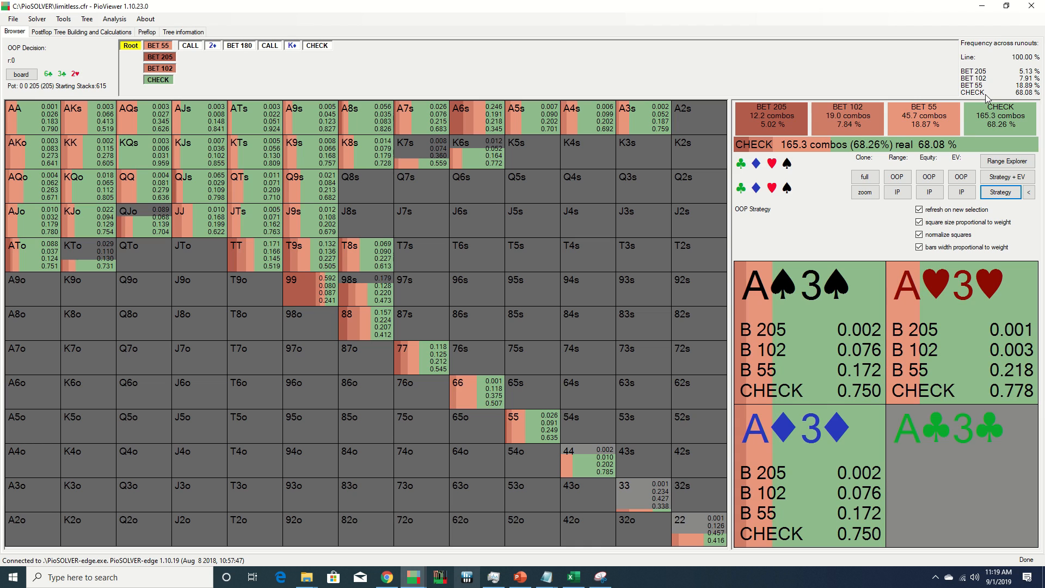
{"action": "mouse_move", "coordinate": [986, 125]}
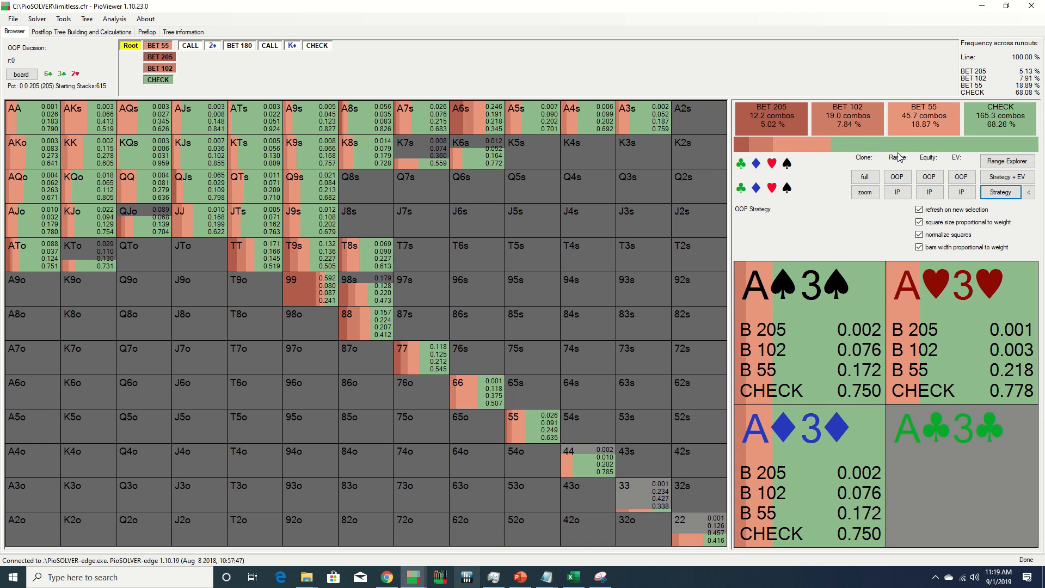
Display IP's range weights in the root hand grid instead of OOP's strategy.
{"action": "left_click", "coordinate": [293, 177]}
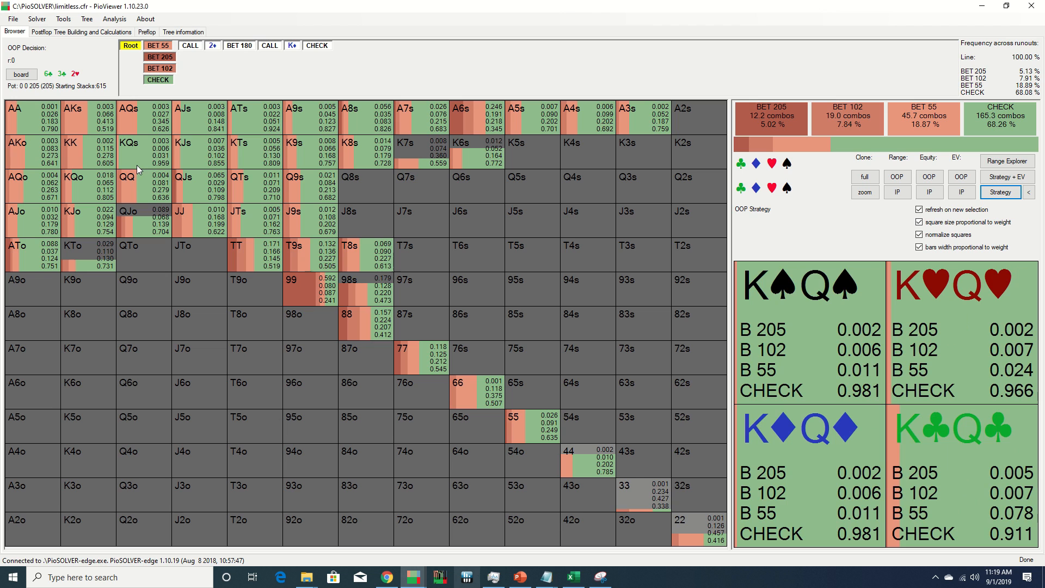
{"action": "left_click", "coordinate": [897, 192]}
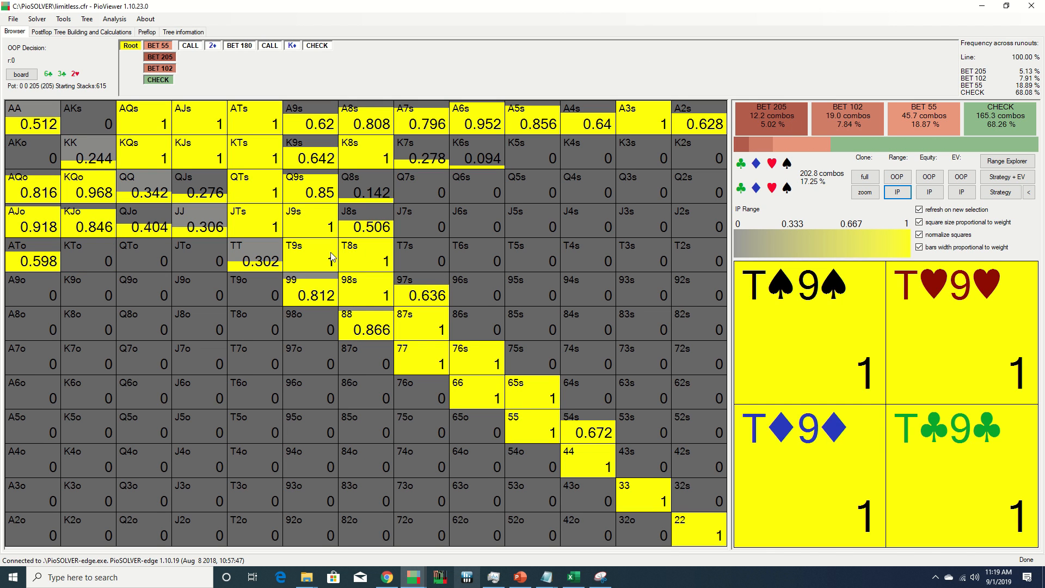
{"action": "left_click", "coordinate": [371, 299]}
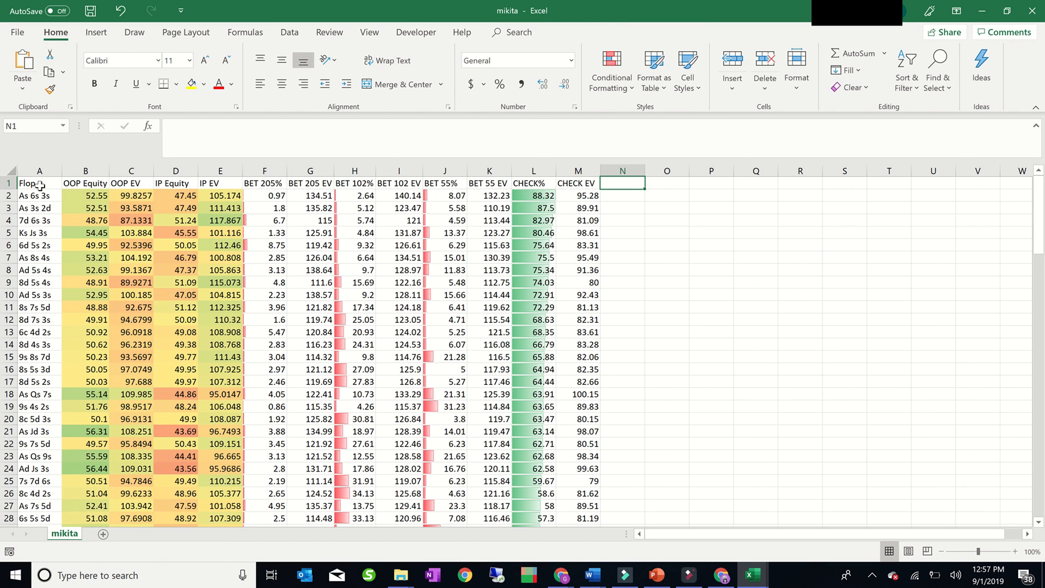
{"action": "left_click", "coordinate": [39, 170]}
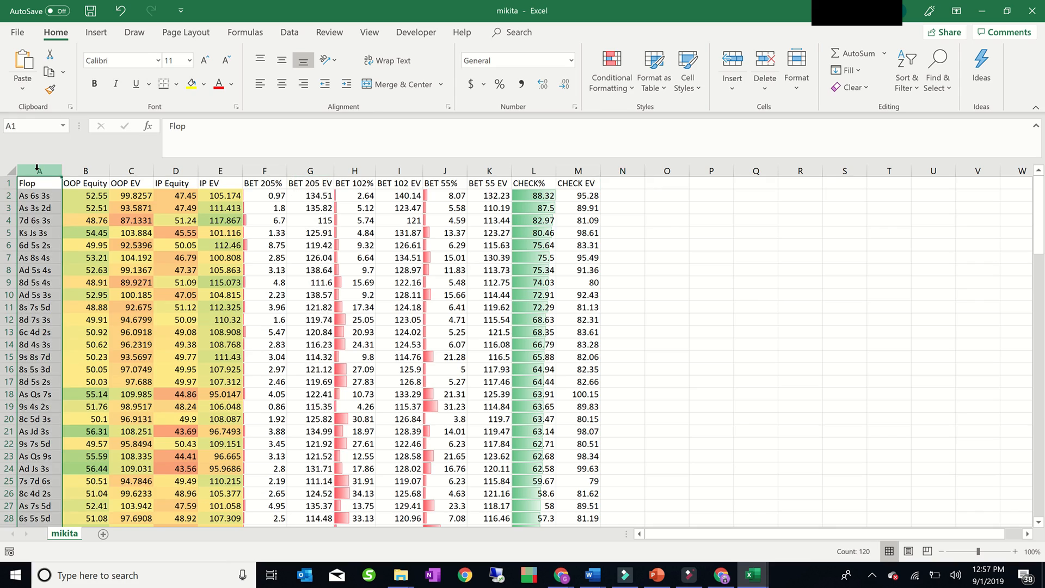
{"action": "scroll", "scroll_direction": "down", "scroll_amount": 3}
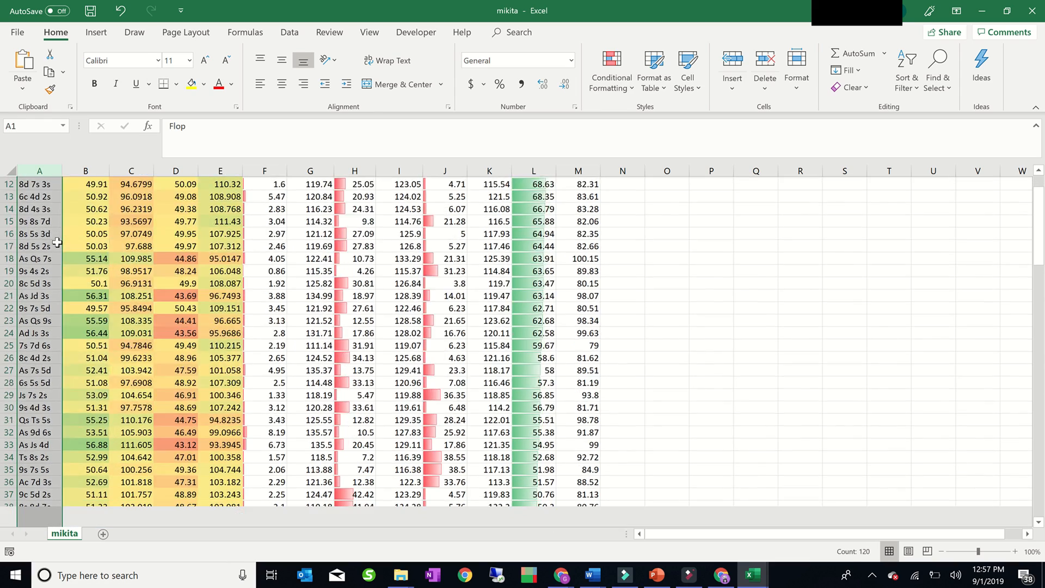
{"action": "scroll", "scroll_direction": "up", "scroll_amount": 3}
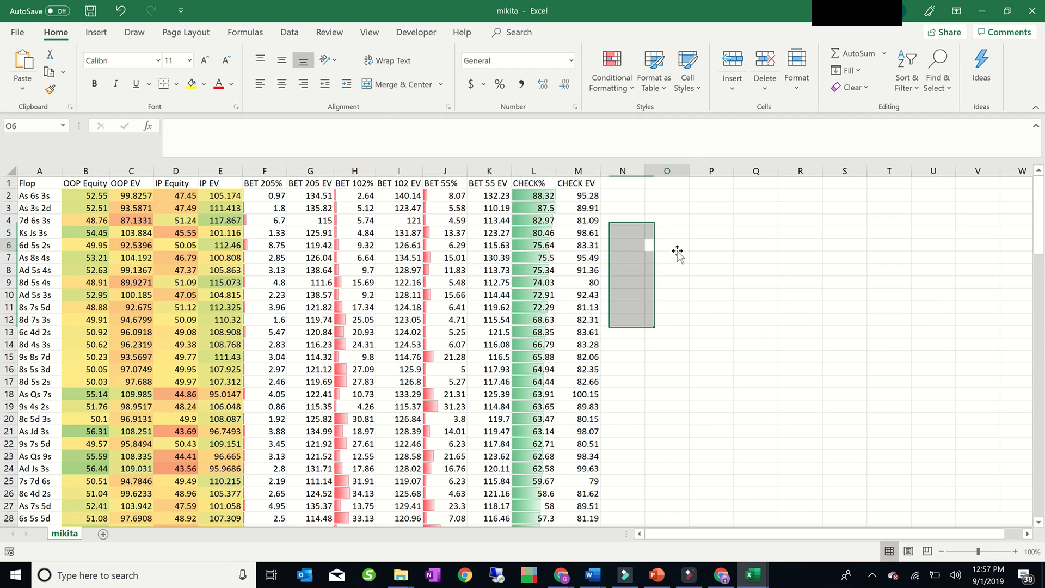
{"action": "left_click", "coordinate": [666, 244]}
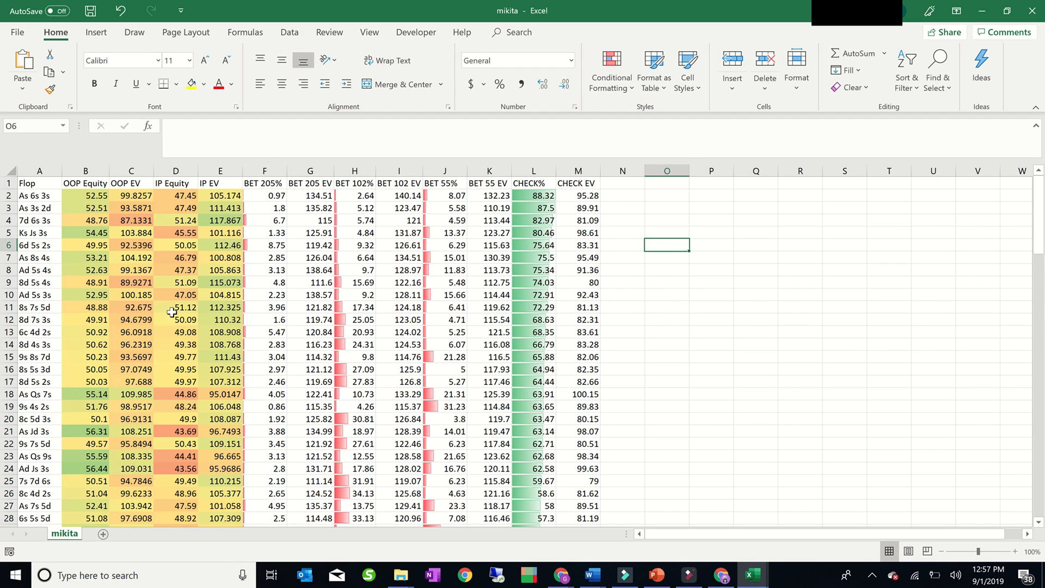
{"action": "mouse_move", "coordinate": [60, 259]}
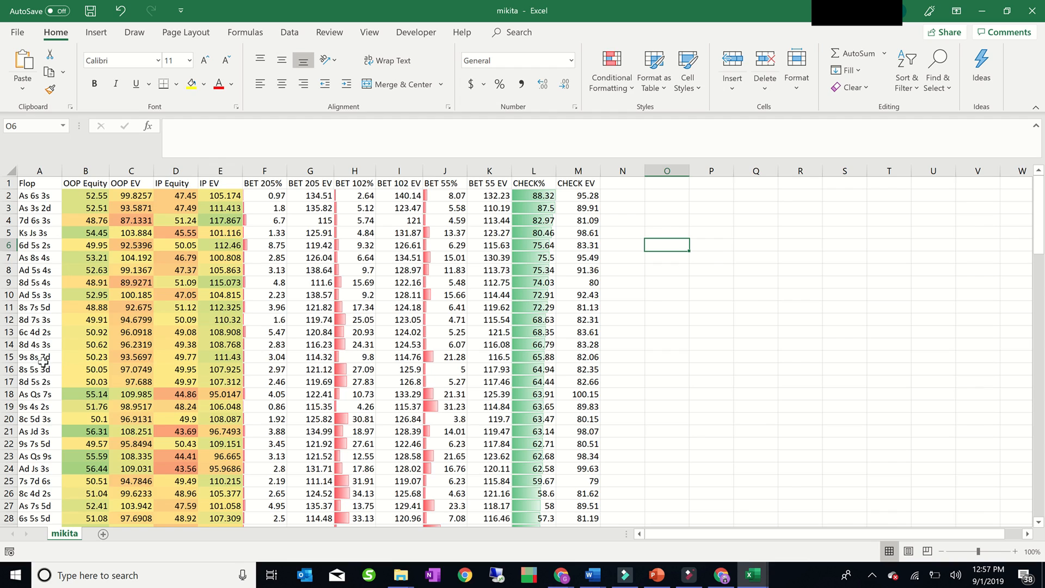
{"action": "left_click", "coordinate": [9, 207]}
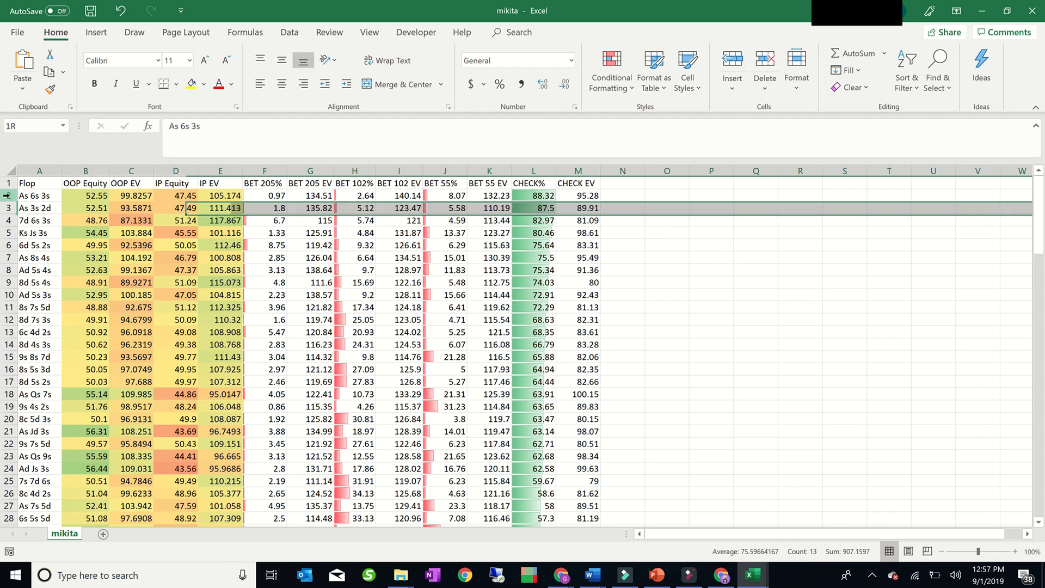
{"action": "left_click", "coordinate": [39, 195]}
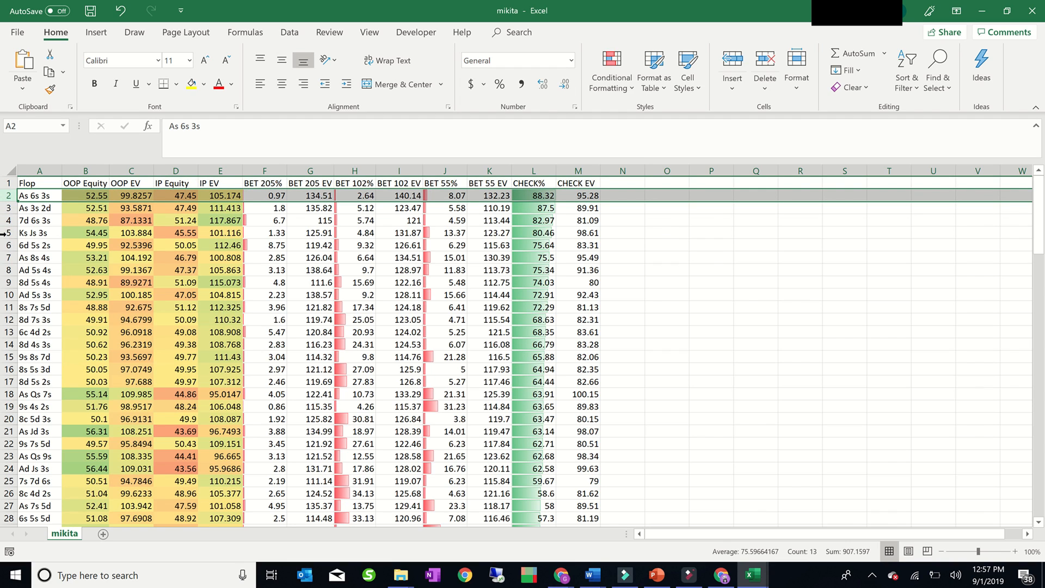
{"action": "left_click", "coordinate": [8, 244]}
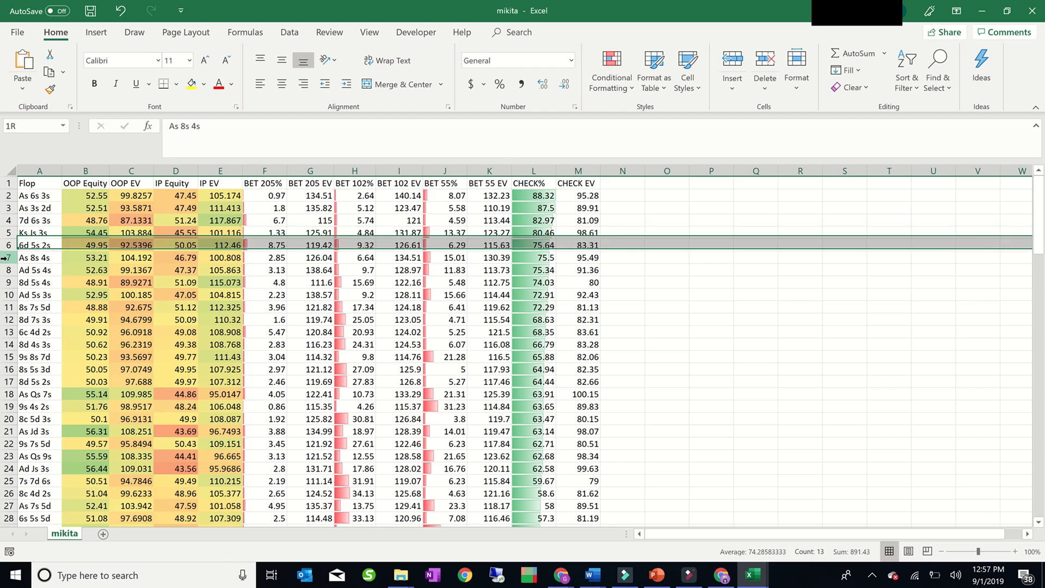
{"action": "left_click", "coordinate": [39, 258]}
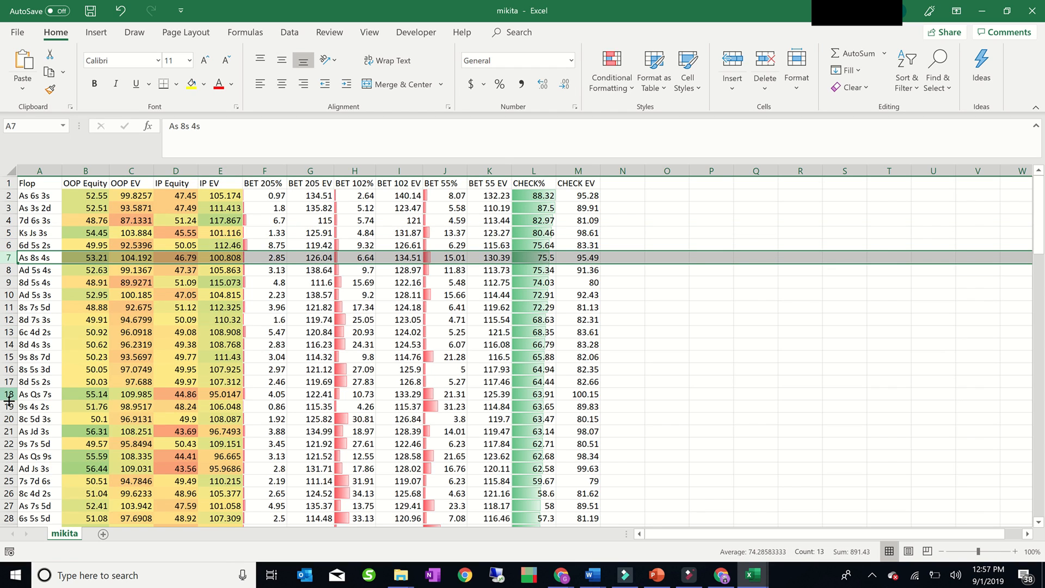
{"action": "left_click", "coordinate": [39, 394]}
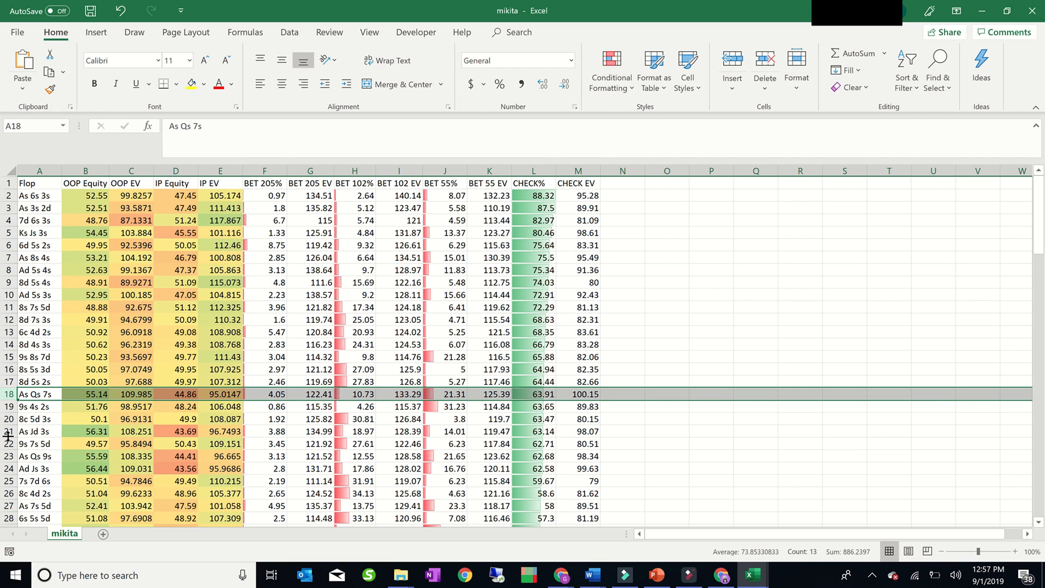
{"action": "left_click", "coordinate": [39, 431]}
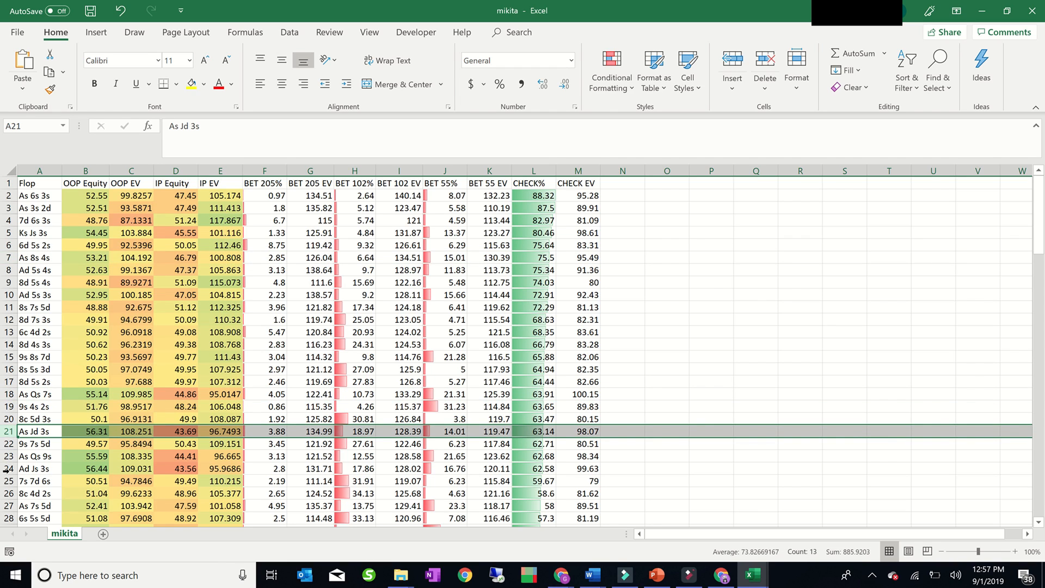
{"action": "left_click", "coordinate": [39, 467]}
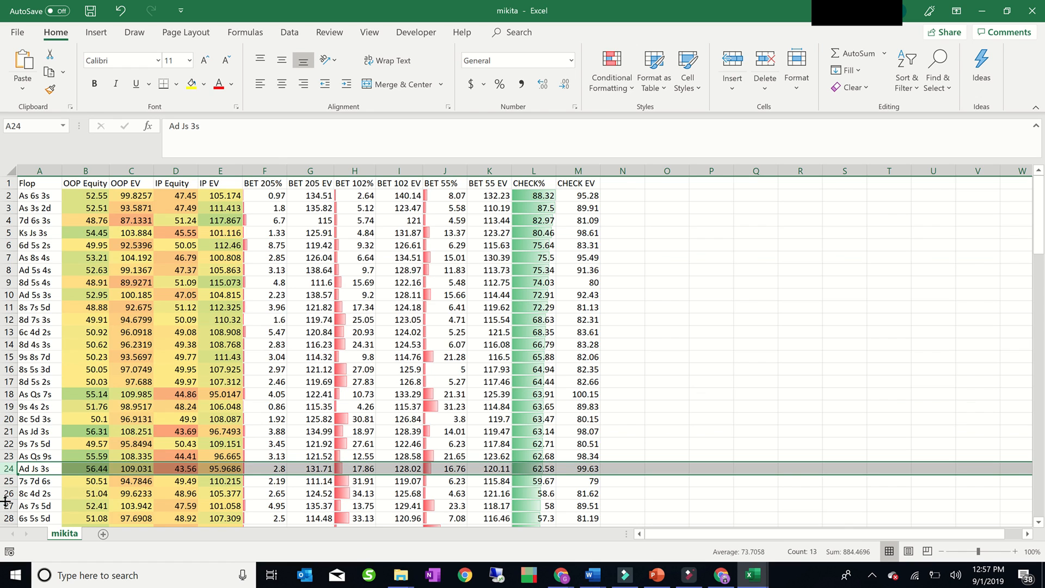
{"action": "left_click", "coordinate": [38, 505]}
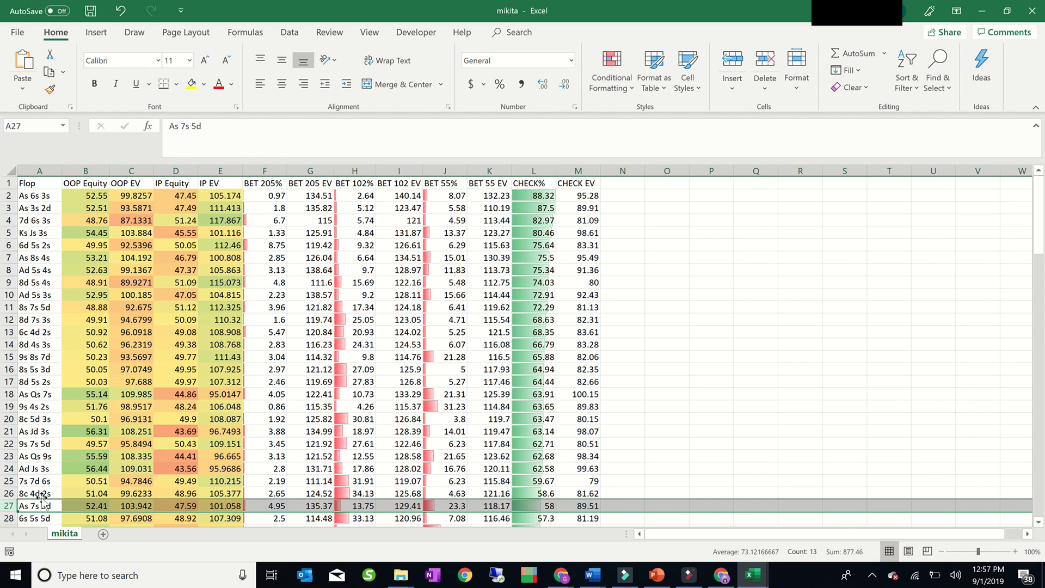
{"action": "scroll", "scroll_direction": "down", "scroll_amount": 3}
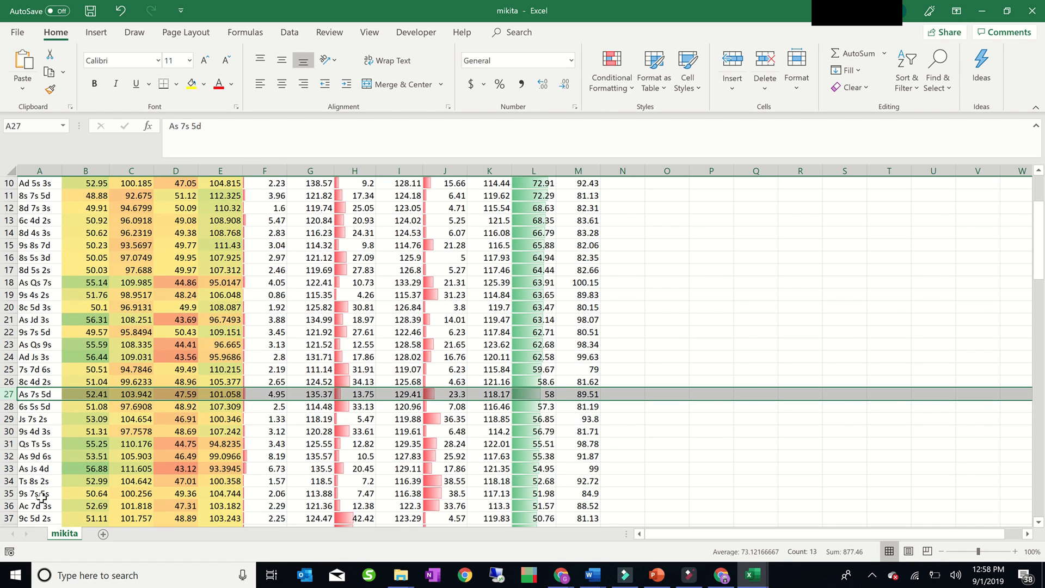
{"action": "scroll", "scroll_direction": "down", "scroll_amount": 3}
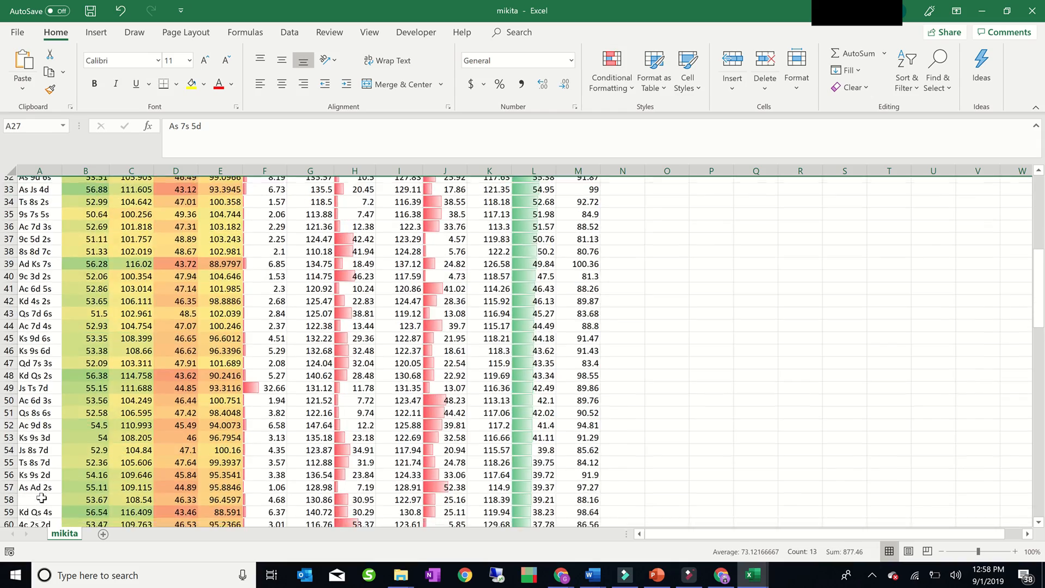
{"action": "scroll", "scroll_direction": "down", "scroll_amount": 3}
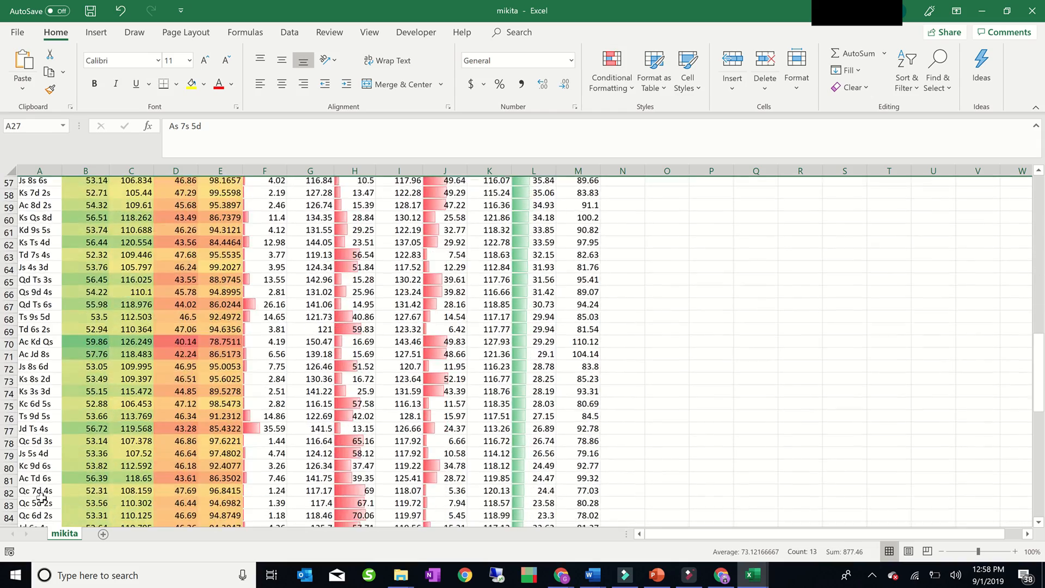
{"action": "scroll", "scroll_direction": "down", "scroll_amount": 3}
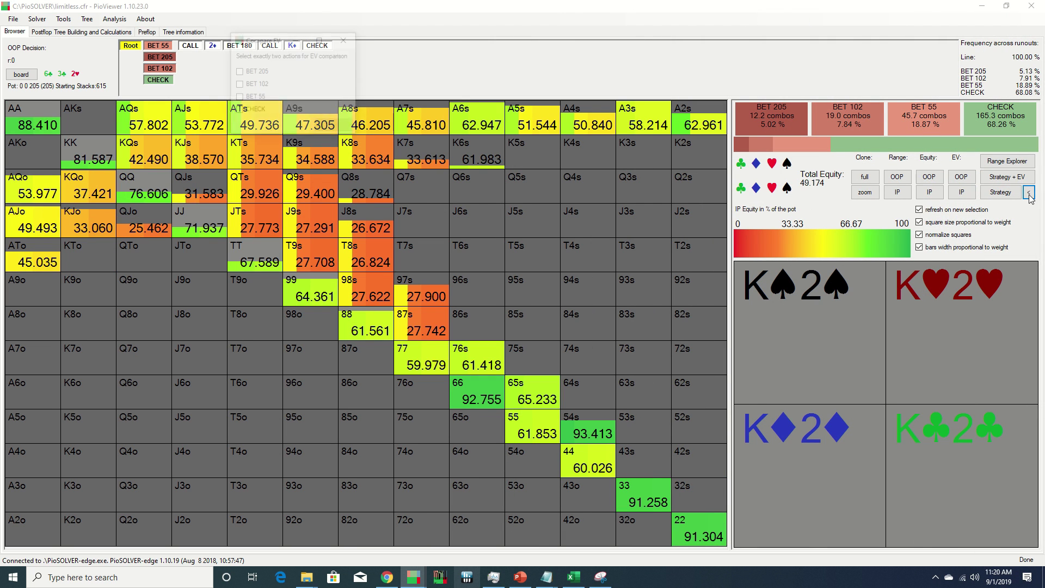
Show OOP's root strategy with per-action EVs, bet 205 at 90.77 chips.
{"action": "left_click", "coordinate": [238, 98]}
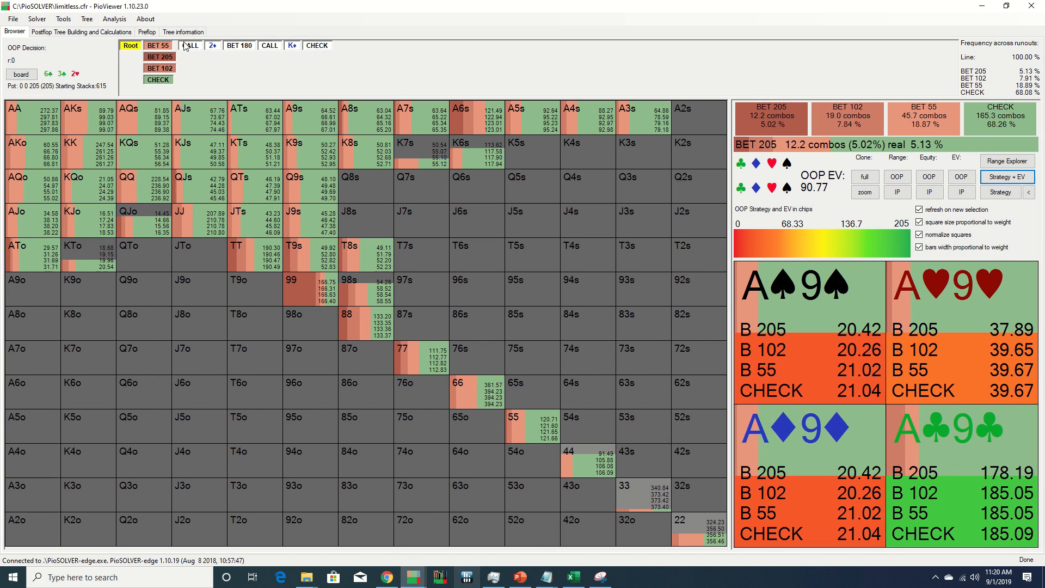
Move to IP's decision facing the 55 bet with raise 165, call and fold.
{"action": "left_click", "coordinate": [187, 45]}
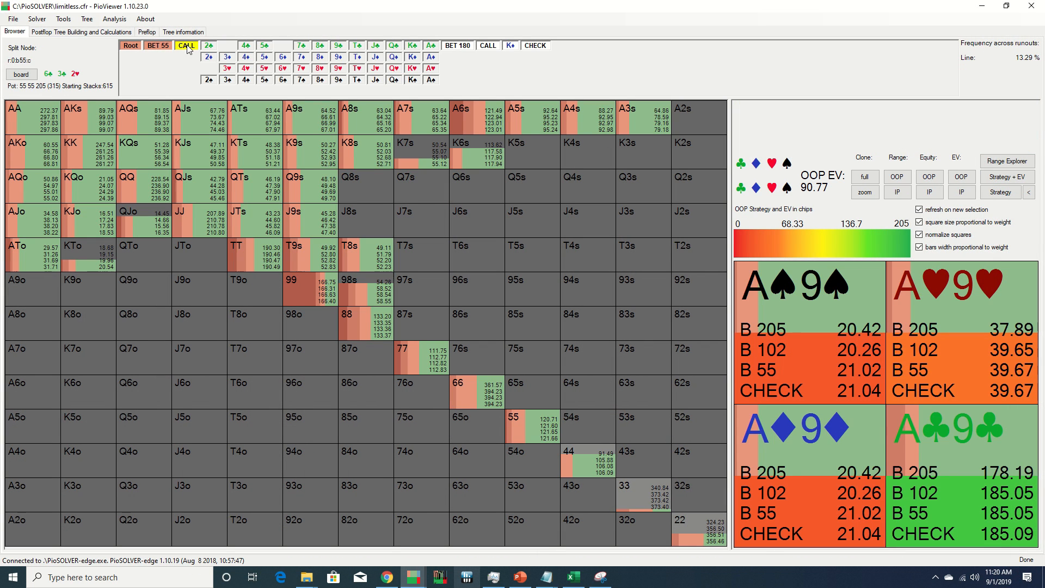
{"action": "left_click", "coordinate": [186, 45]}
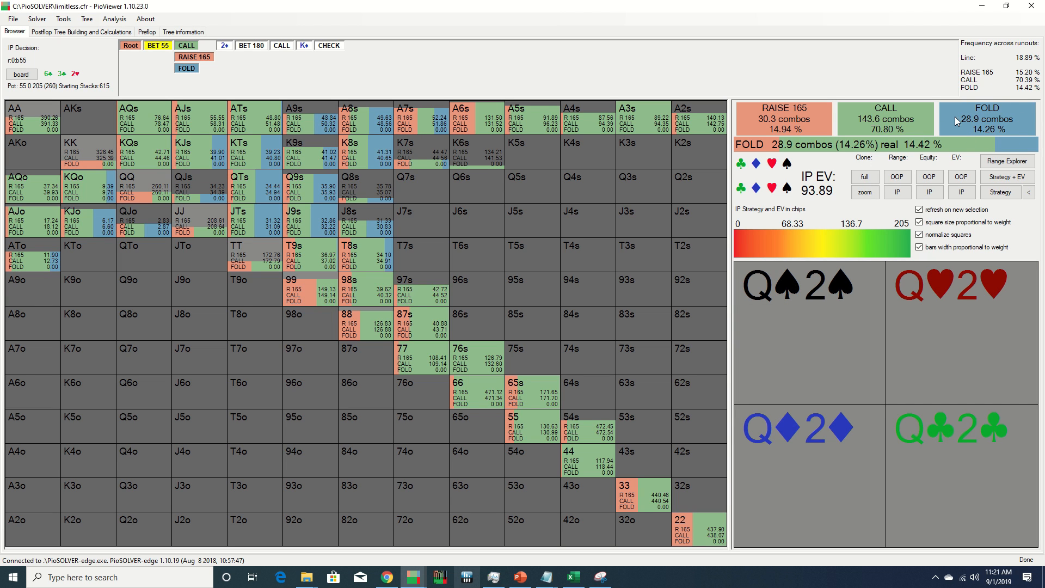
{"action": "mouse_move", "coordinate": [1003, 131]}
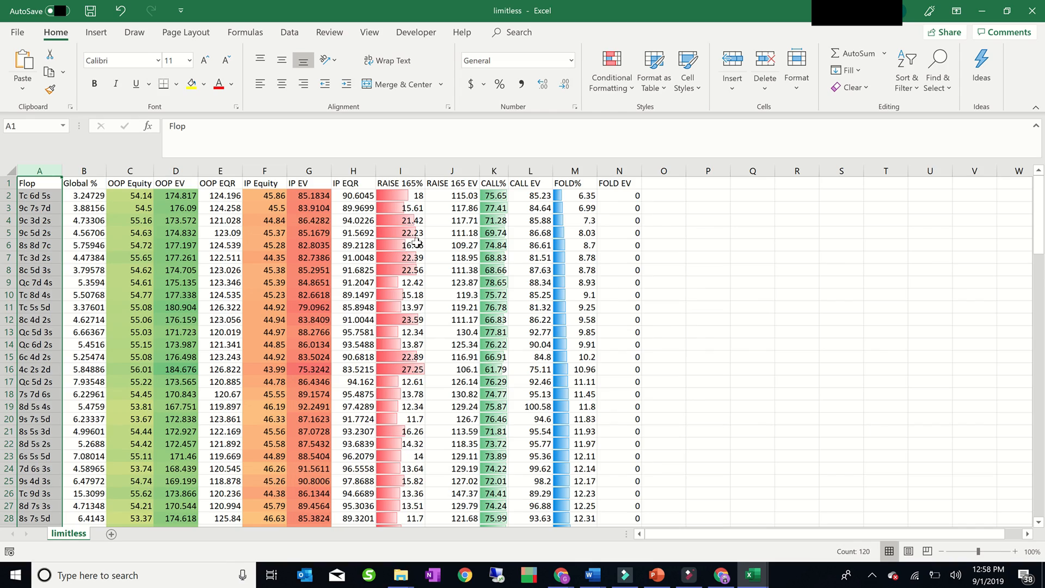
Scroll down the limitless workbook's flop rows of equities, EVs and frequencies.
{"action": "scroll", "scroll_direction": "down", "scroll_amount": 3}
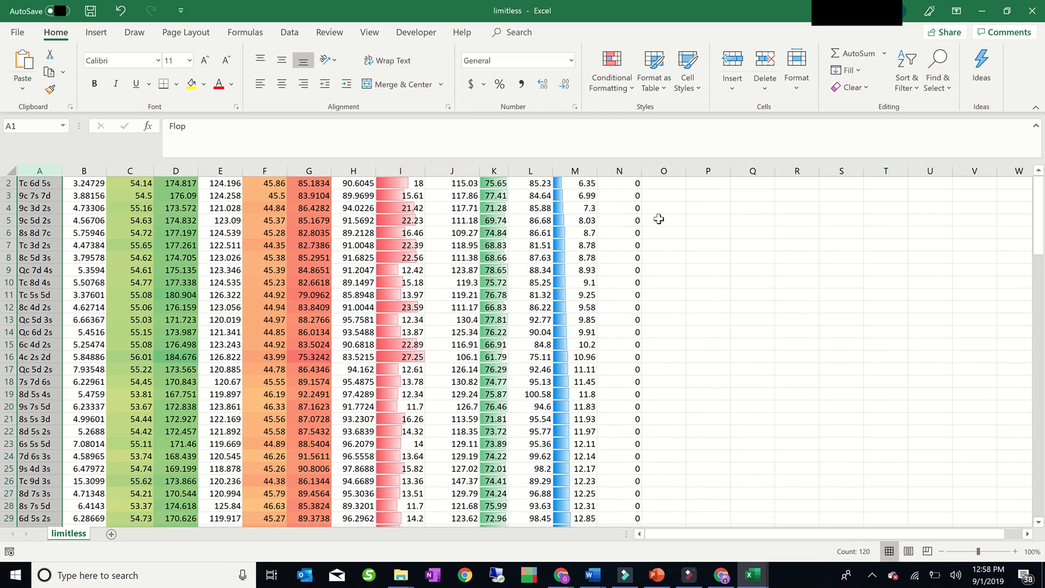
{"action": "scroll", "scroll_direction": "down", "scroll_amount": 3}
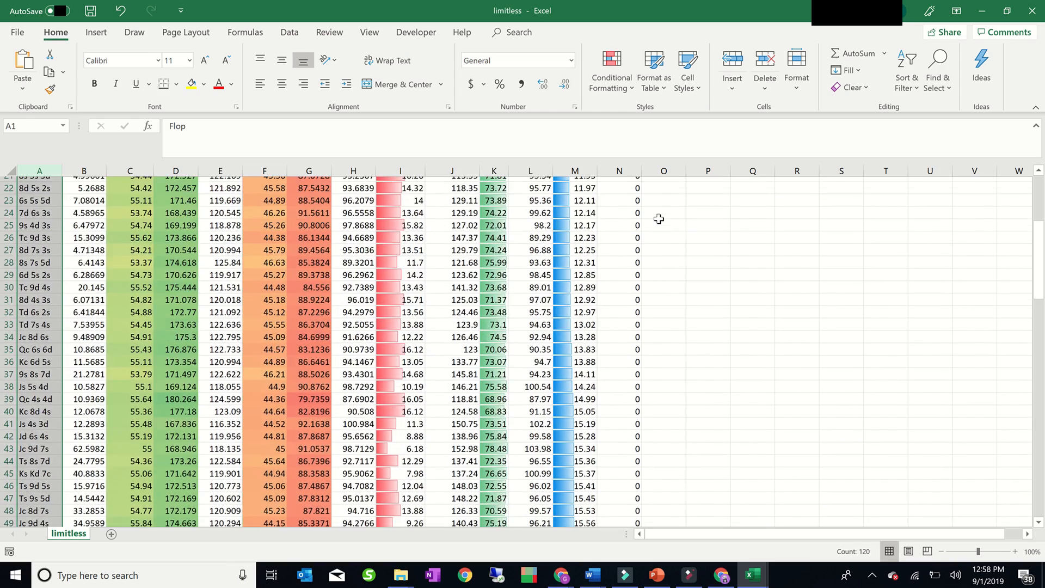
{"action": "scroll", "scroll_direction": "down", "scroll_amount": 3}
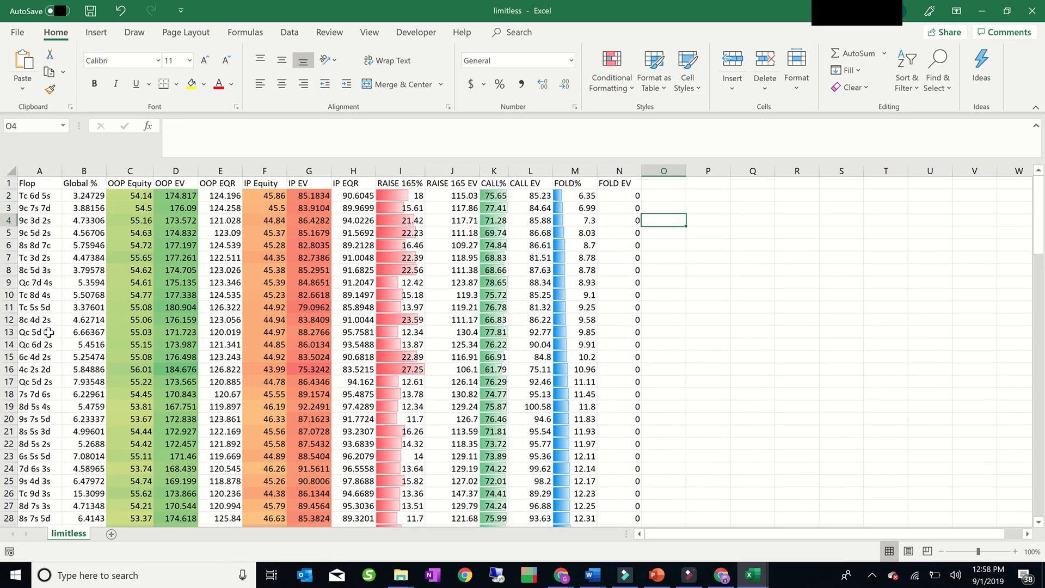
{"action": "scroll", "scroll_direction": "down", "scroll_amount": 3}
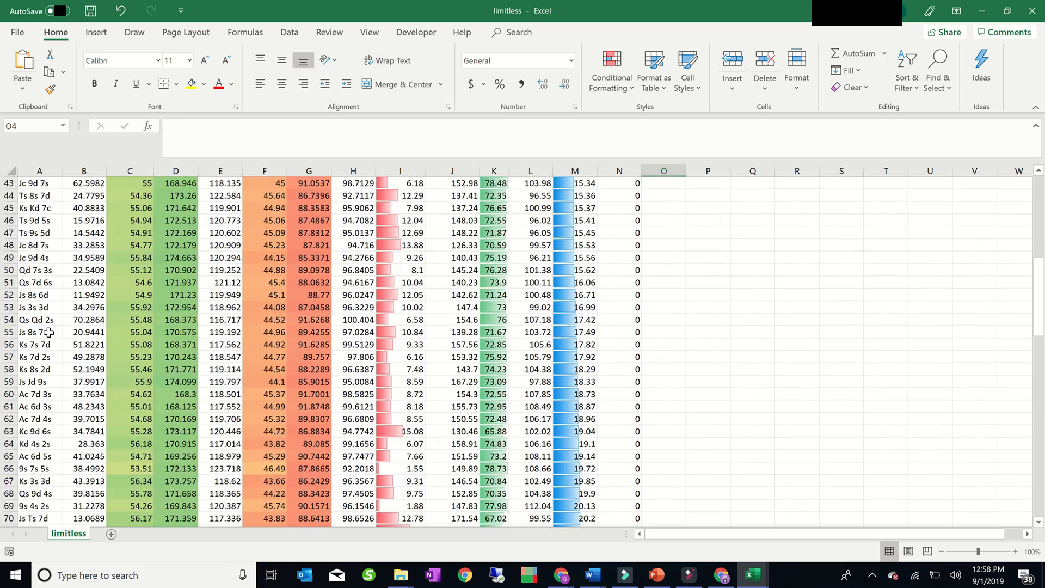
{"action": "scroll", "scroll_direction": "down", "scroll_amount": 3}
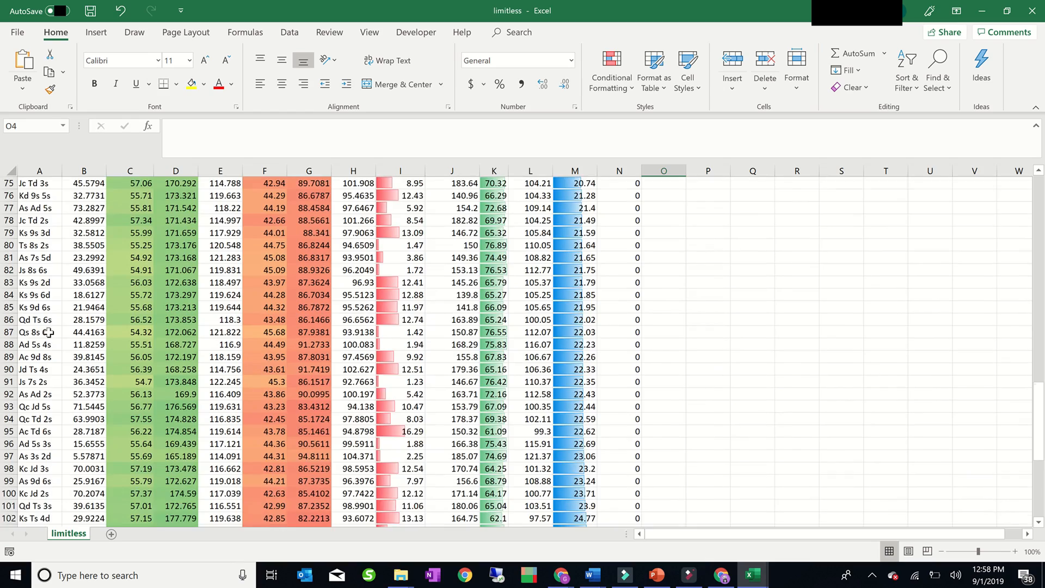
{"action": "scroll", "scroll_direction": "down", "scroll_amount": 3}
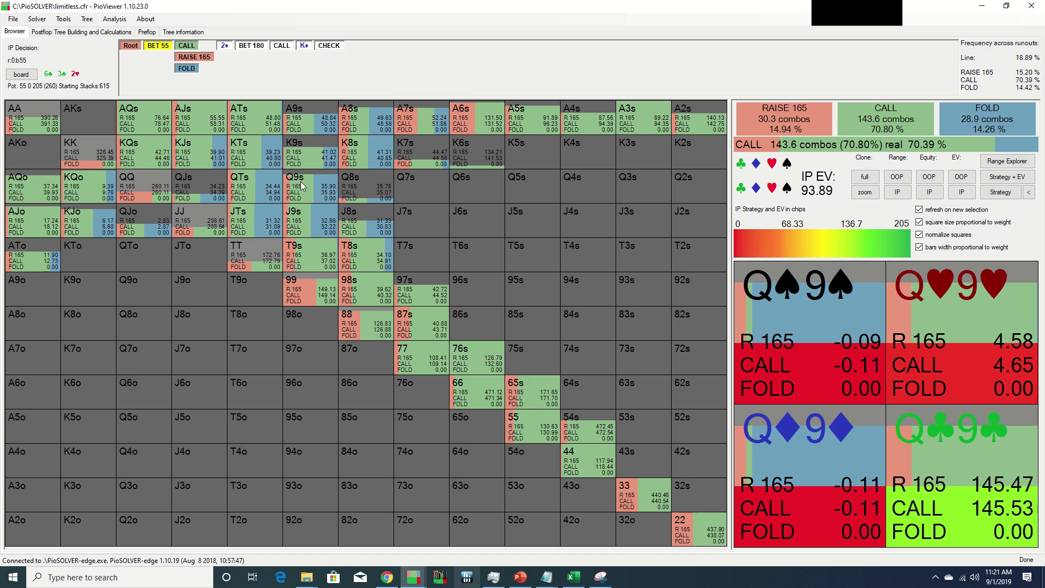
Compare raise, call and fold EVs for Q9s and K9s facing the 55 bet.
{"action": "left_click", "coordinate": [303, 153]}
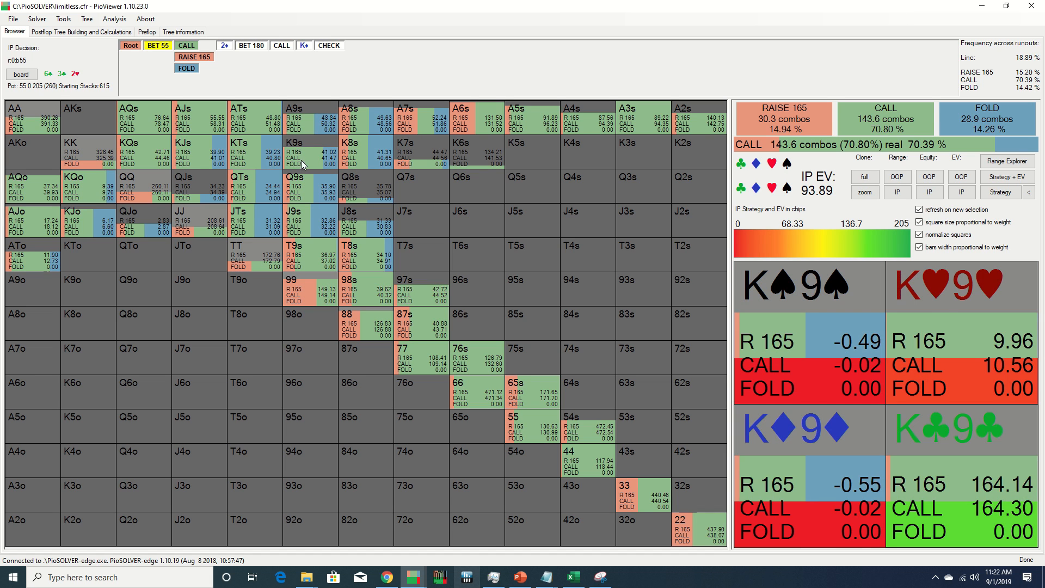
{"action": "left_click", "coordinate": [265, 205]}
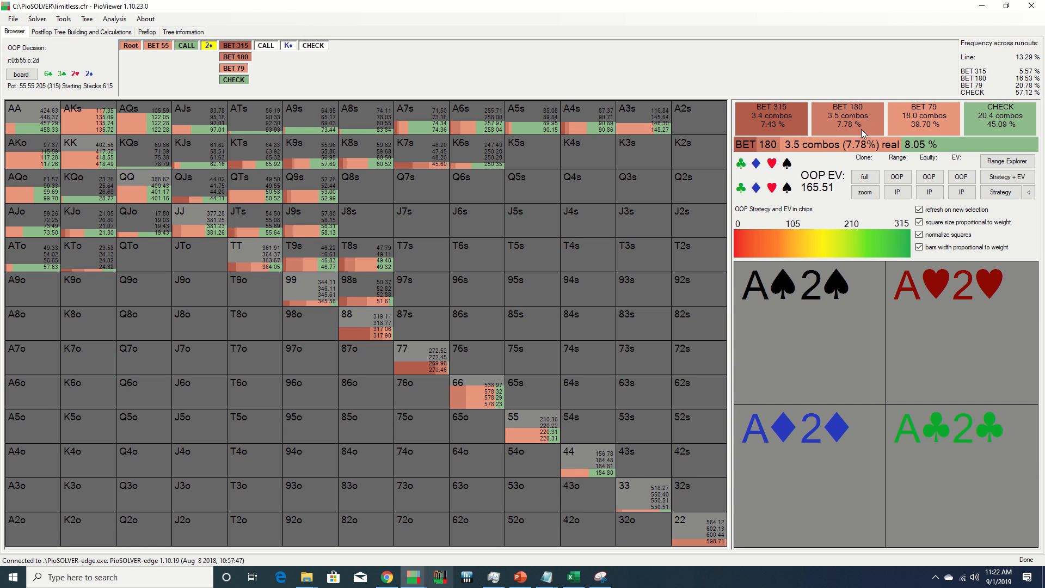
Isolate the 315 bet on the 2d and compare bet and check EVs of A3s, K7s, ATs.
{"action": "left_click", "coordinate": [771, 118]}
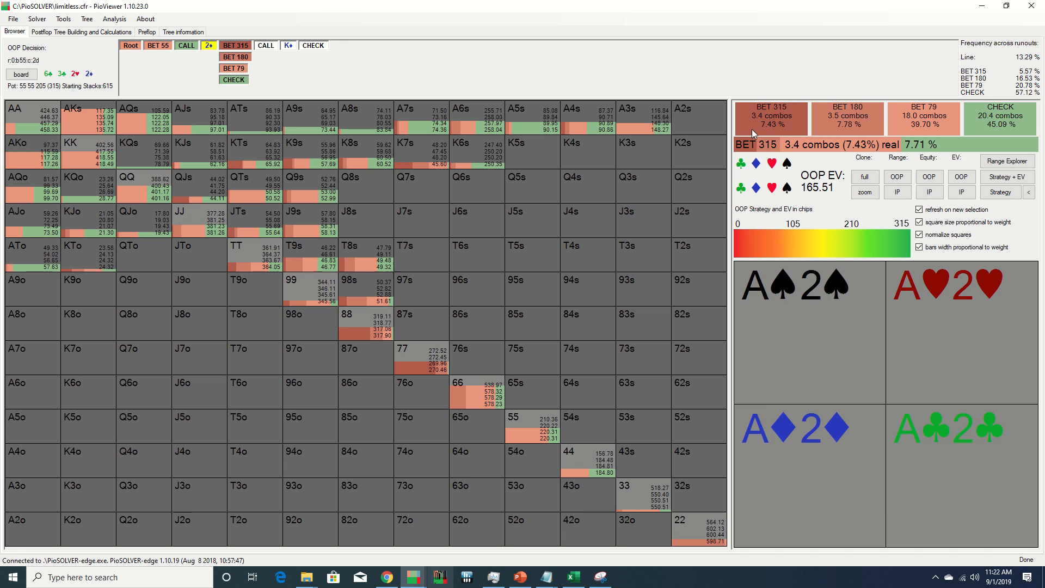
{"action": "left_click", "coordinate": [405, 125]}
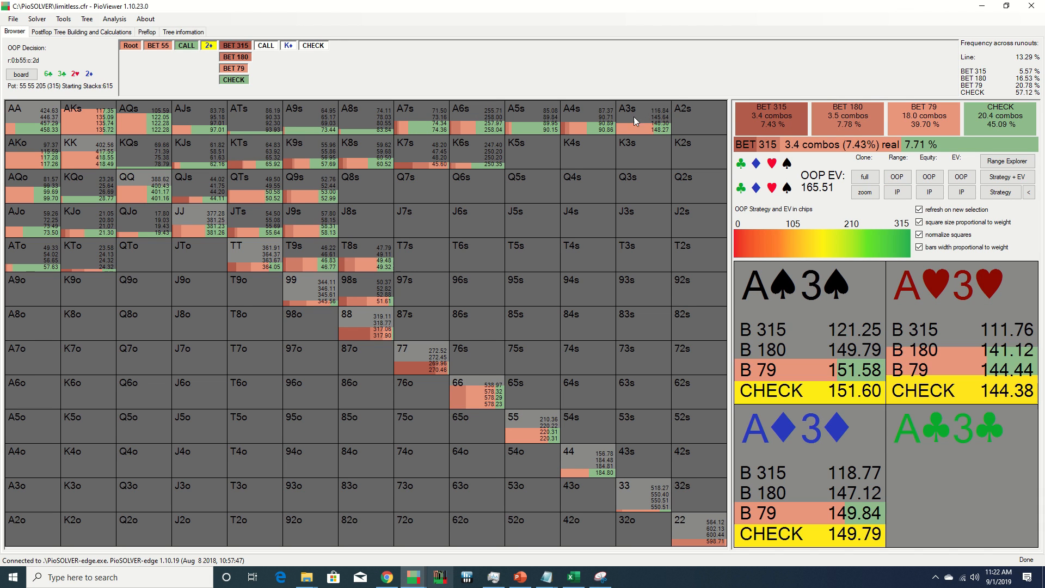
{"action": "left_click", "coordinate": [422, 151]}
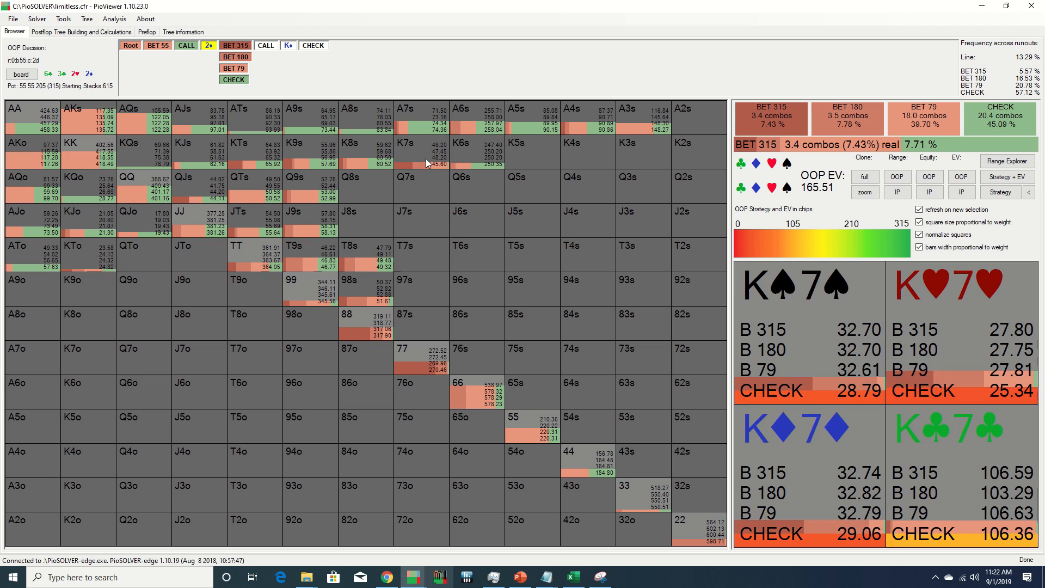
{"action": "left_click", "coordinate": [240, 119]}
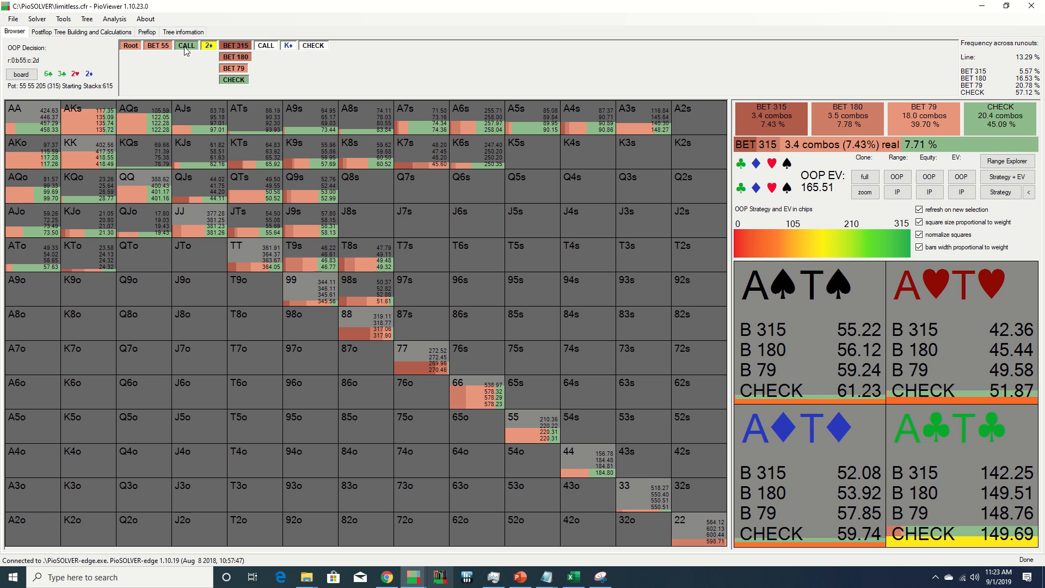
Back at IP facing the 55 bet, compare raise and call EVs for 99, TT, KK, 66.
{"action": "left_click", "coordinate": [208, 45]}
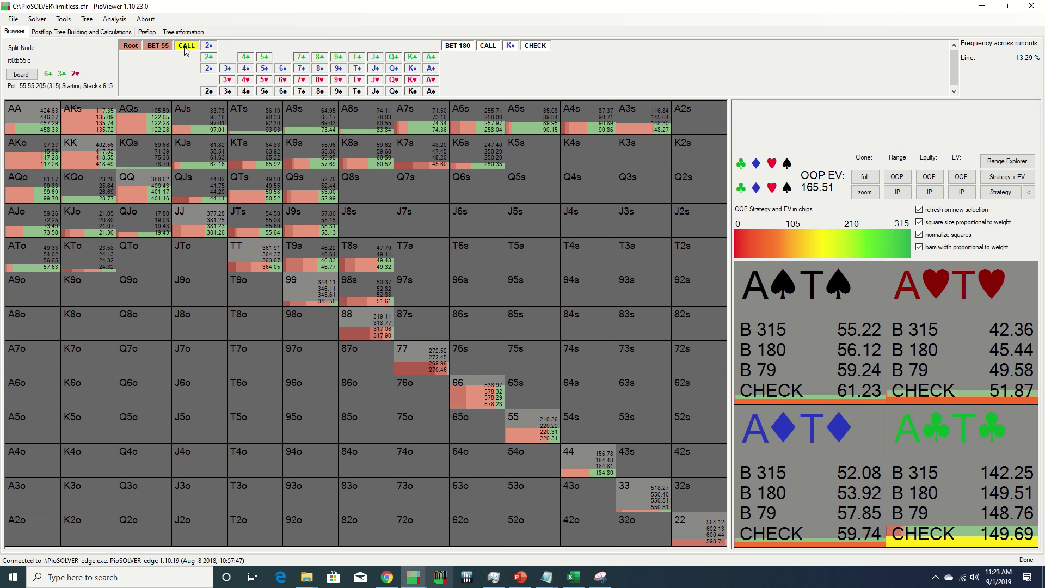
{"action": "left_click", "coordinate": [158, 45]}
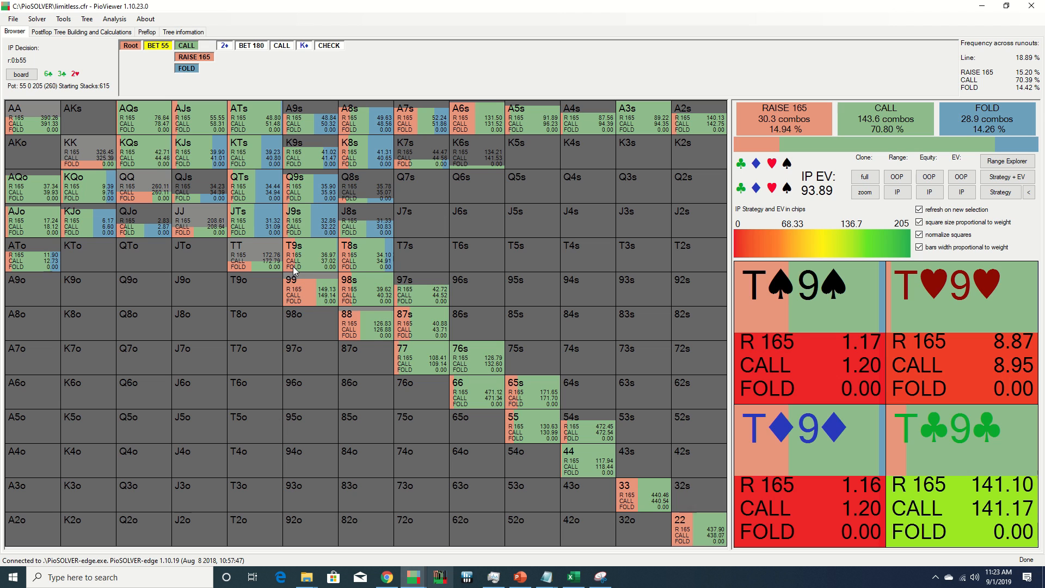
{"action": "left_click", "coordinate": [293, 280]}
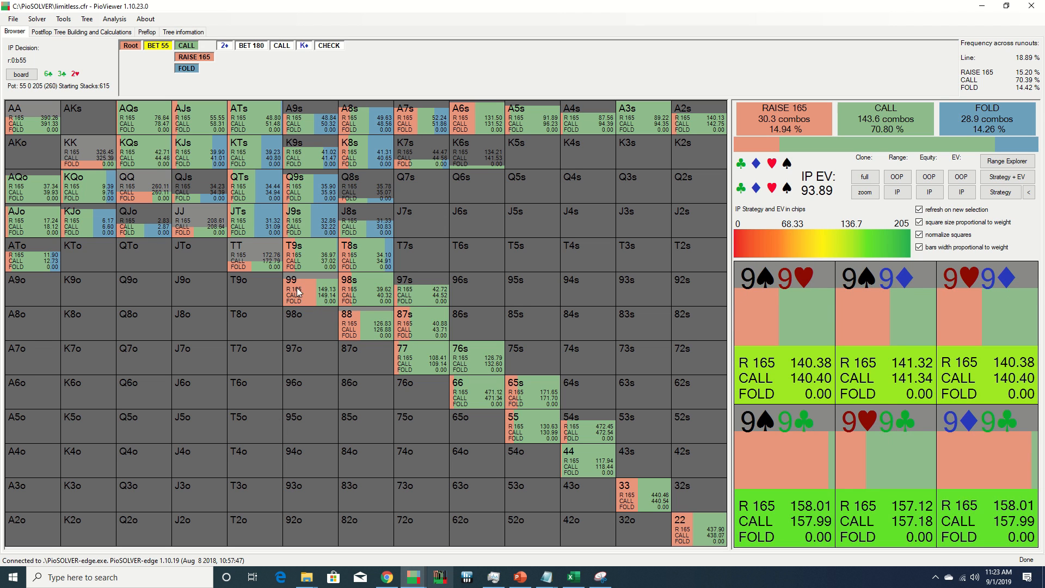
{"action": "left_click", "coordinate": [235, 257]}
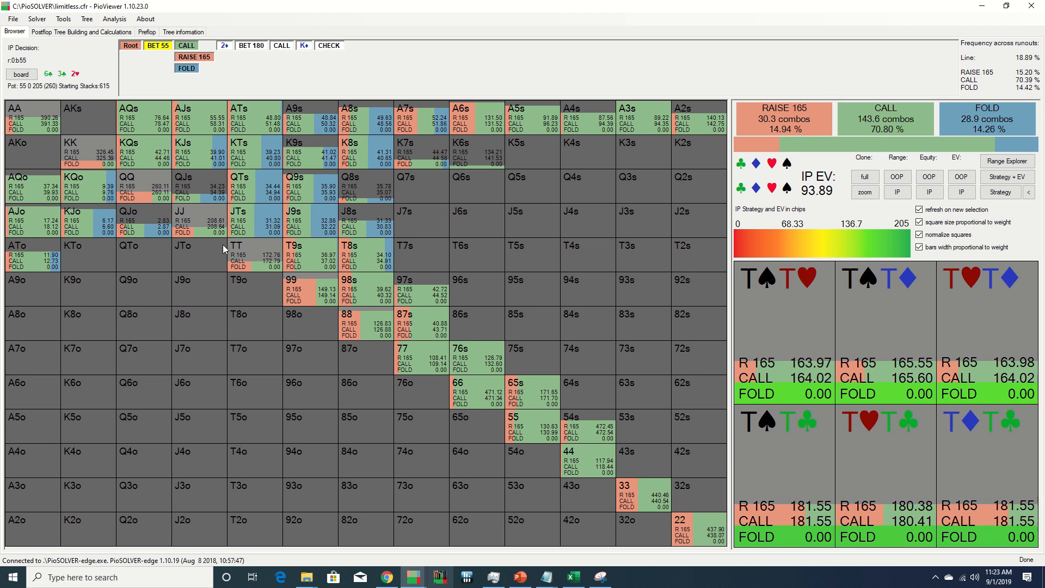
{"action": "left_click", "coordinate": [70, 150]}
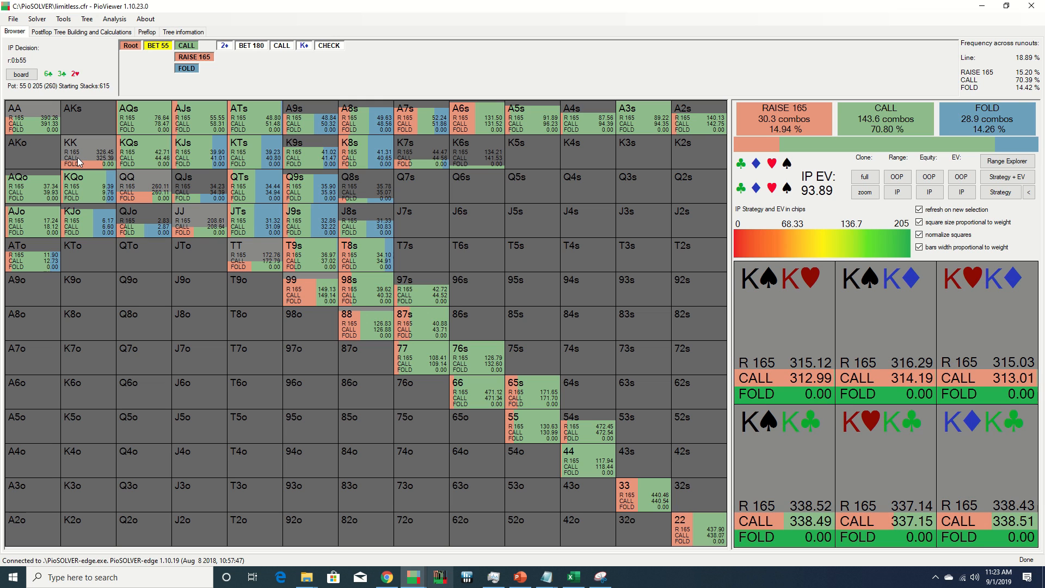
{"action": "left_click", "coordinate": [460, 390]}
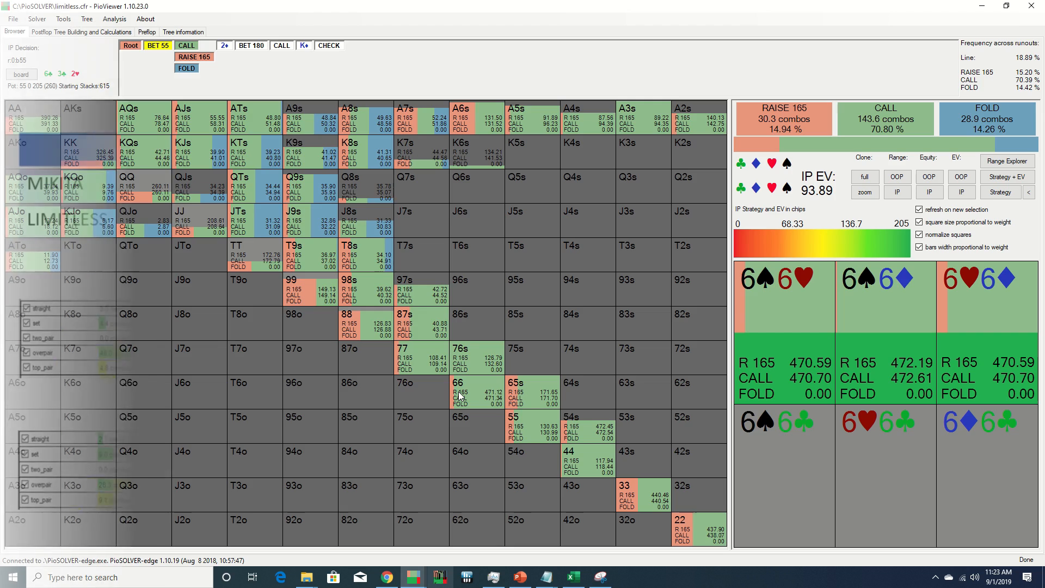
Return to OOP's 2d river decision after the 55 bet is called.
{"action": "left_click", "coordinate": [208, 45]}
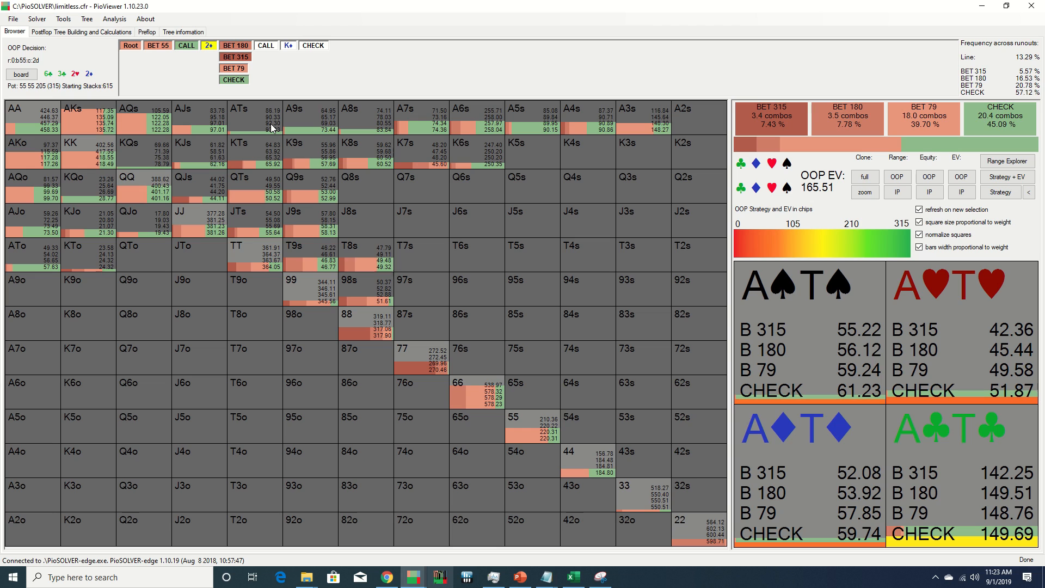
{"action": "mouse_move", "coordinate": [241, 125]}
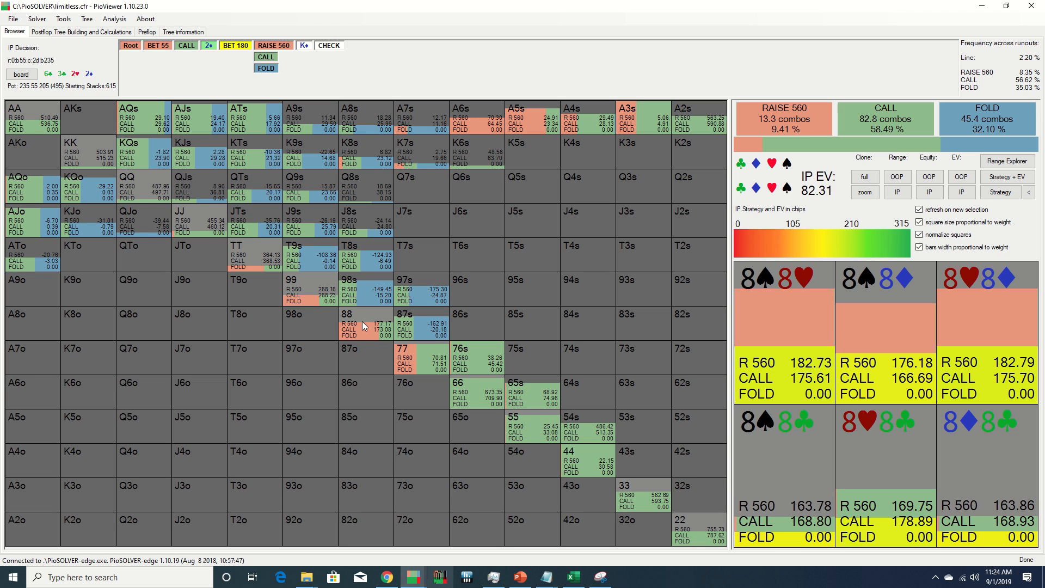
Inspect IP's call and fold EVs for 88 and another hand against the 560 raise.
{"action": "left_click", "coordinate": [235, 254]}
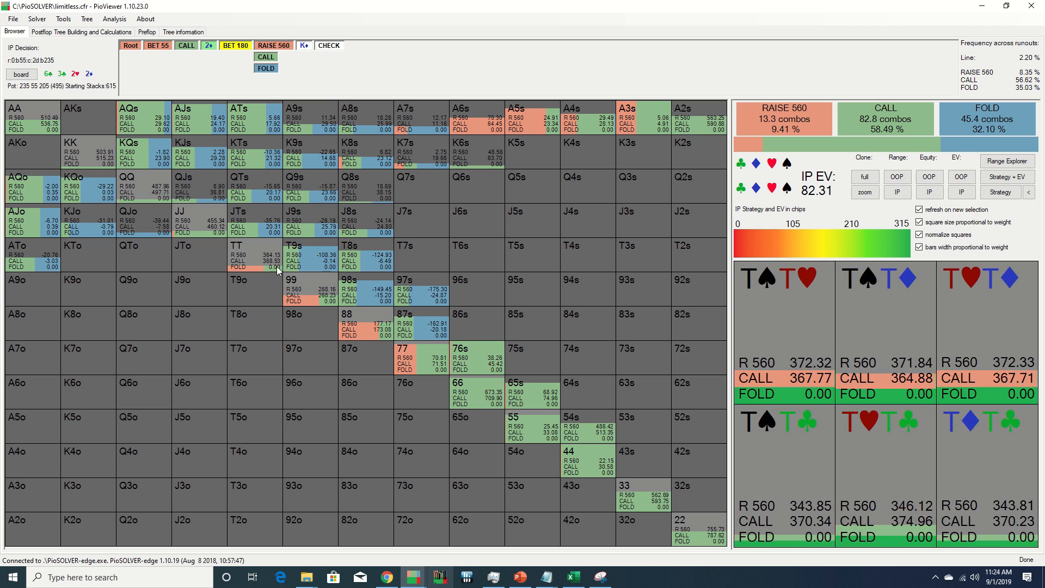
{"action": "left_click", "coordinate": [403, 348]}
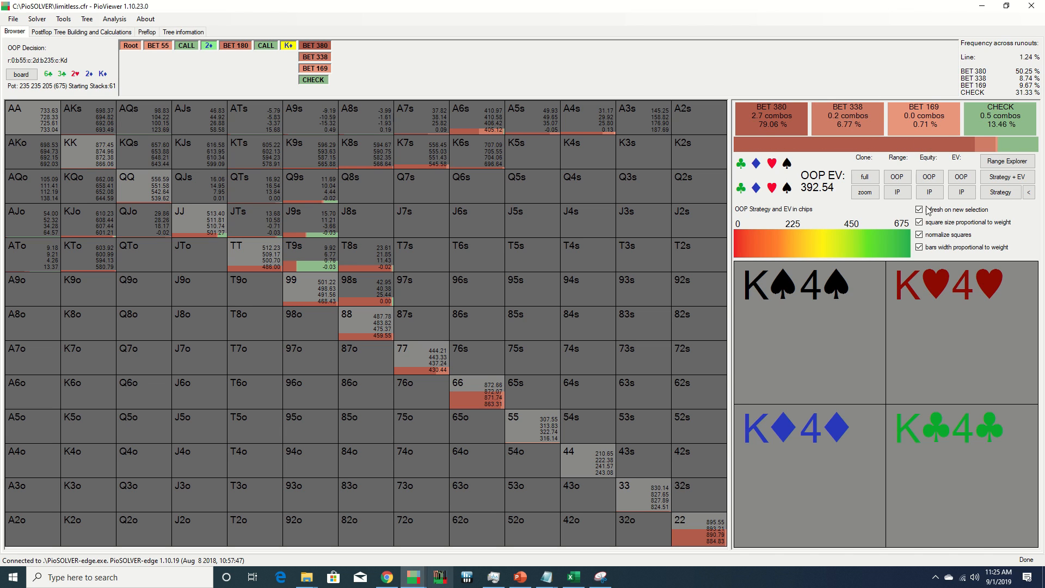
Stop sizing hand squares by weight so OOP's Kd river range fills every cell.
{"action": "left_click", "coordinate": [920, 222]}
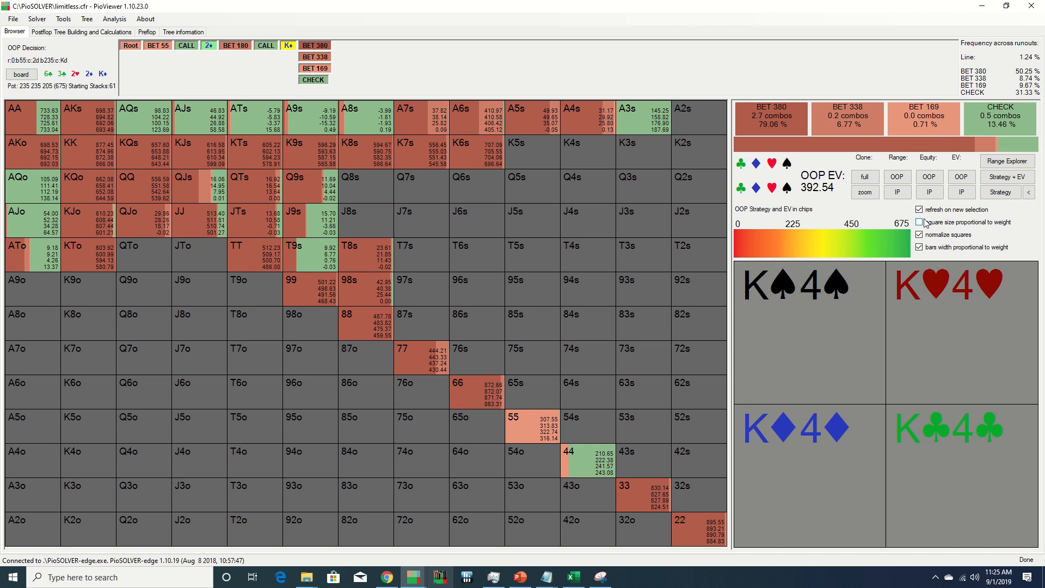
{"action": "mouse_move", "coordinate": [846, 119]}
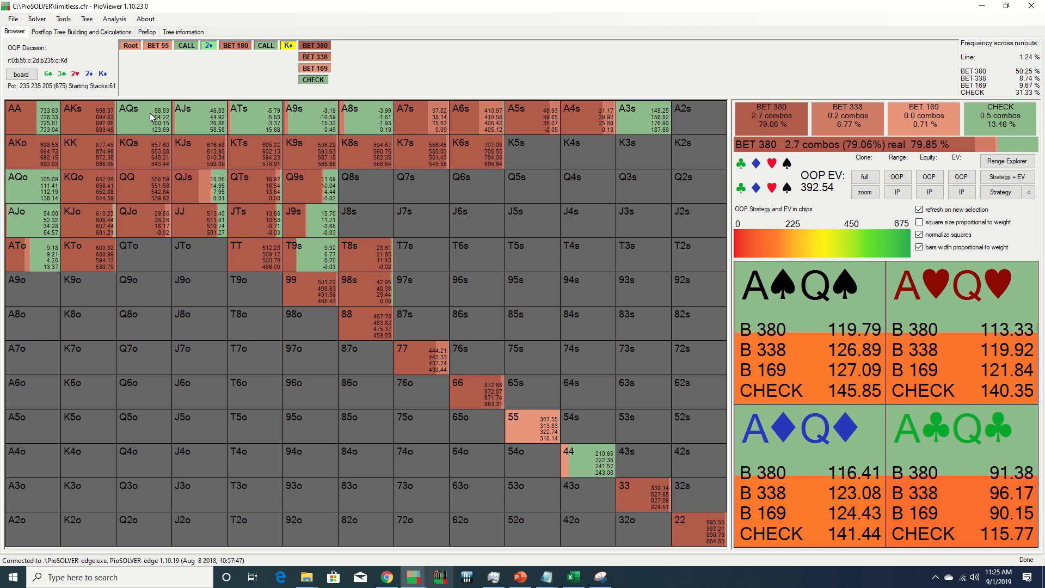
Inspect OOP's bet and check EVs for AQs, Q9s, JJ, T9s, ATs and K4s combos.
{"action": "left_click", "coordinate": [625, 117]}
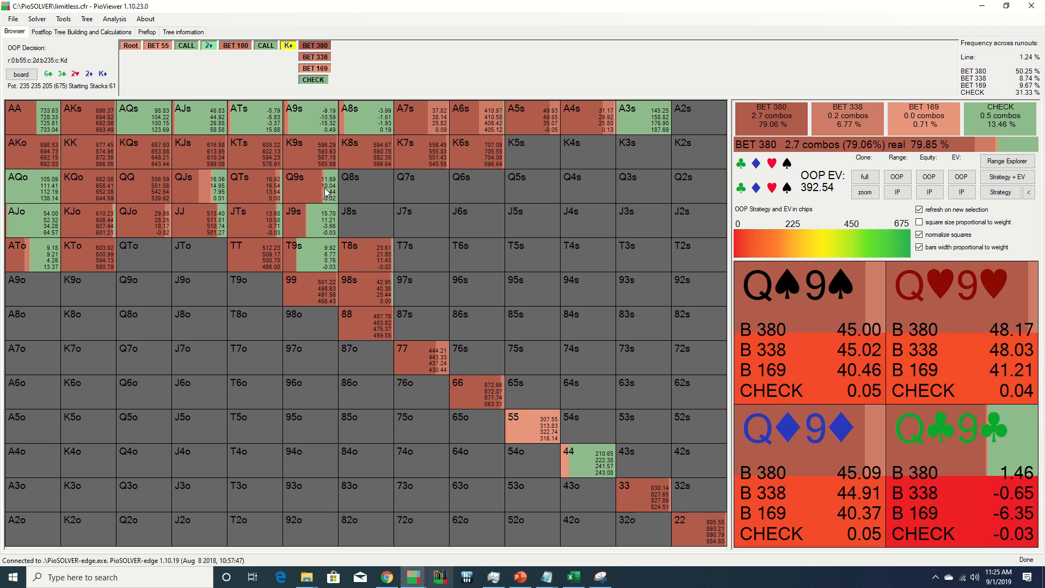
{"action": "left_click", "coordinate": [180, 212]}
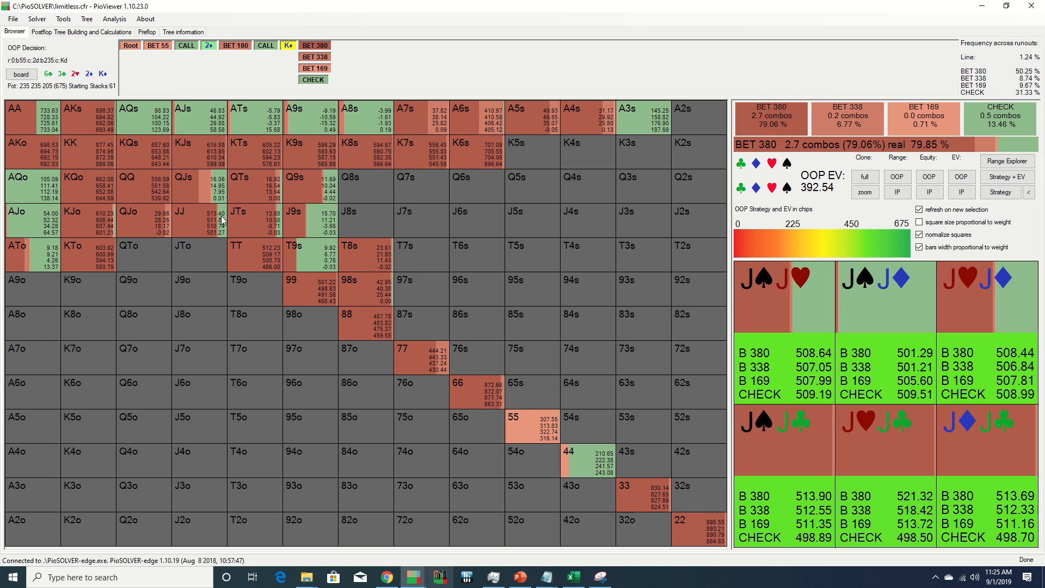
{"action": "left_click", "coordinate": [326, 256]}
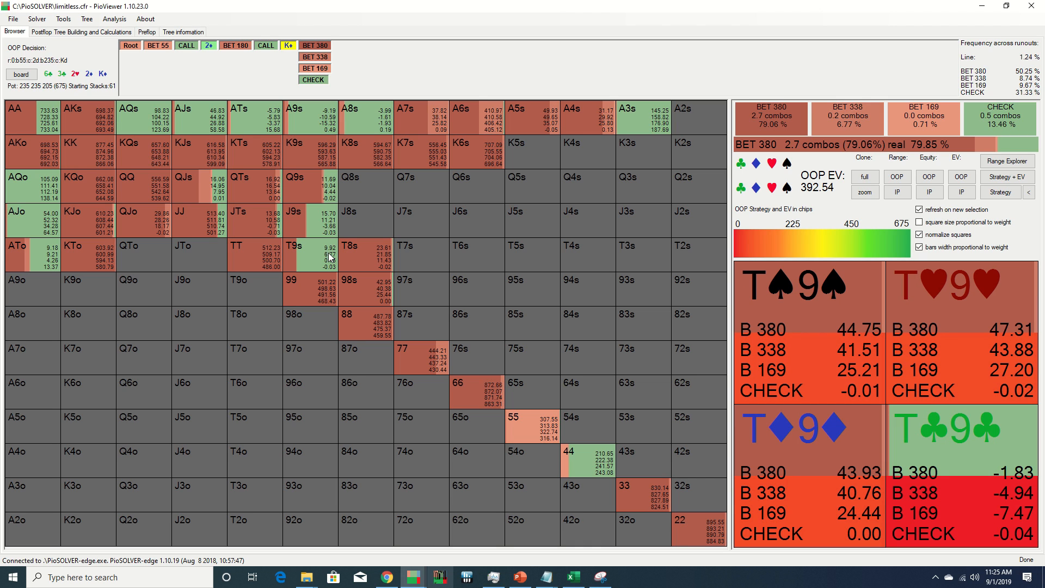
{"action": "left_click", "coordinate": [238, 116]}
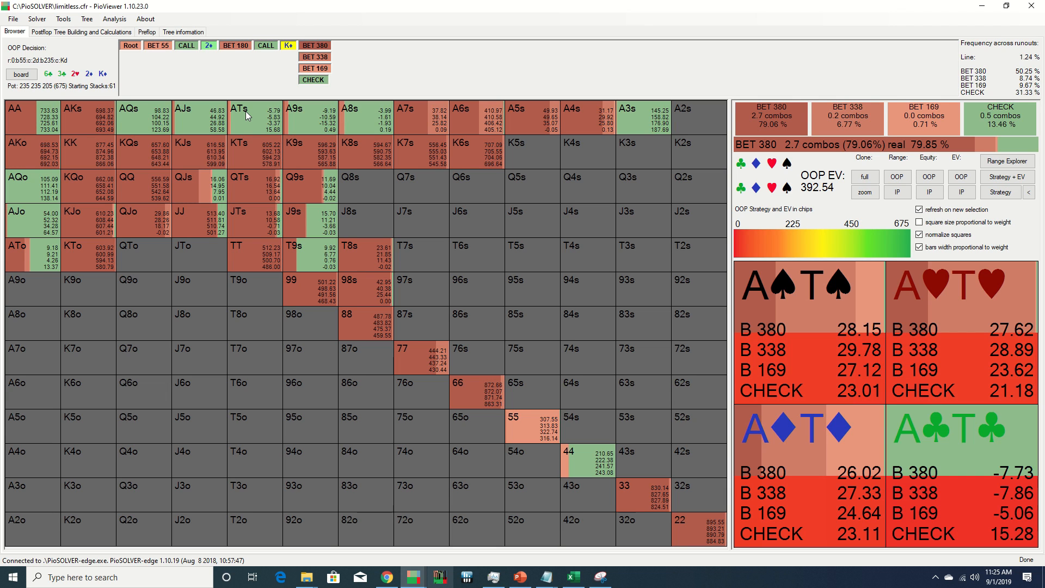
{"action": "left_click", "coordinate": [572, 150]}
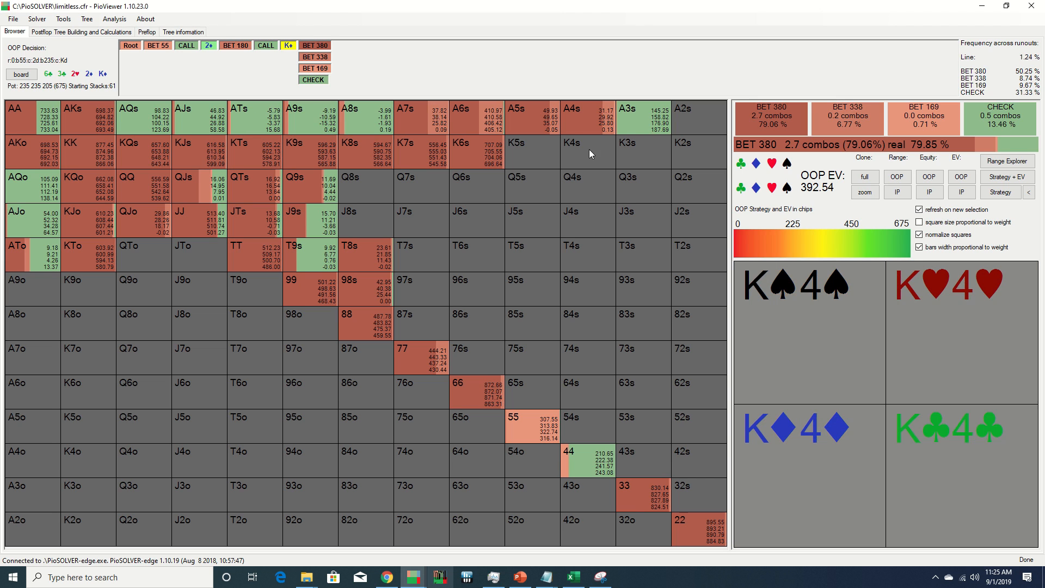
{"action": "left_click", "coordinate": [919, 222]}
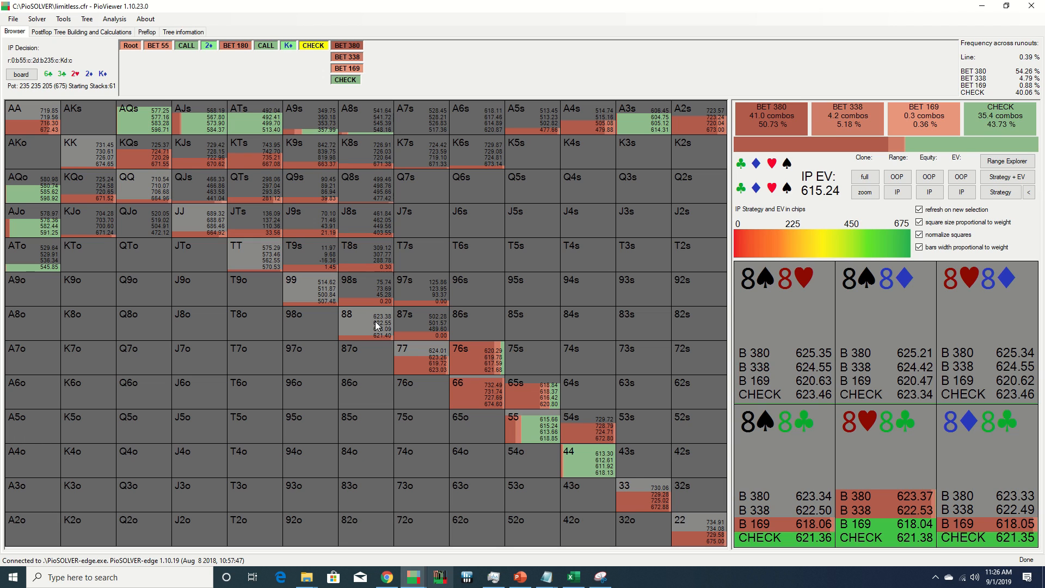
Inspect IP's river EVs for the 88 and A9s combos after OOP checks.
{"action": "left_click", "coordinate": [770, 114]}
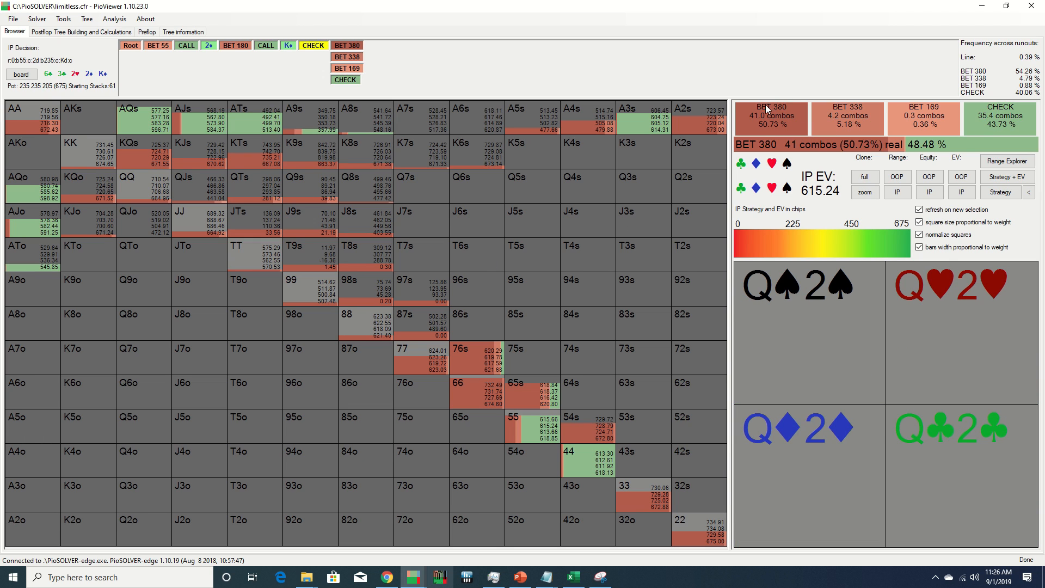
{"action": "mouse_move", "coordinate": [757, 133]}
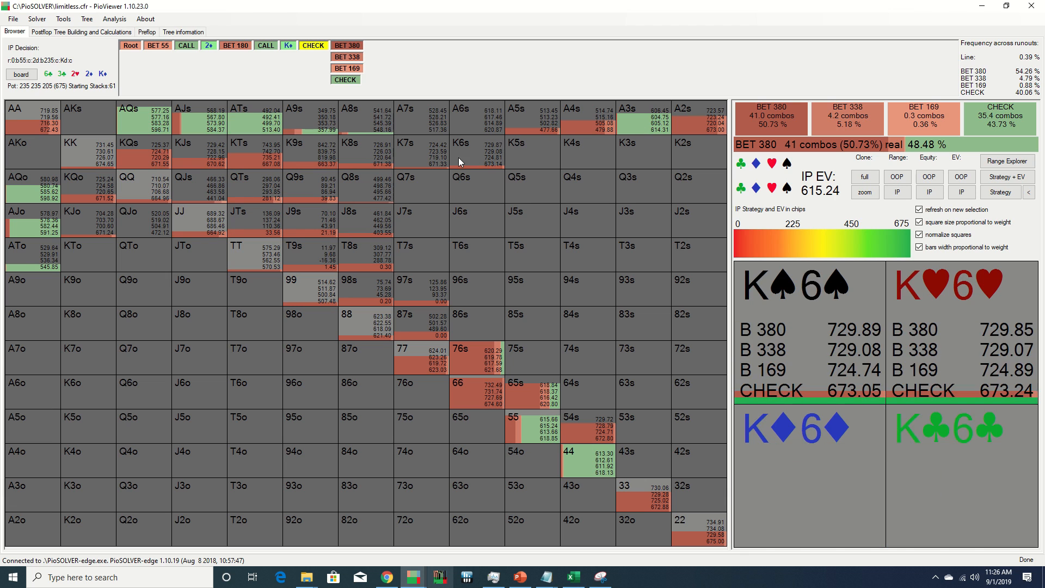
{"action": "left_click", "coordinate": [288, 46]}
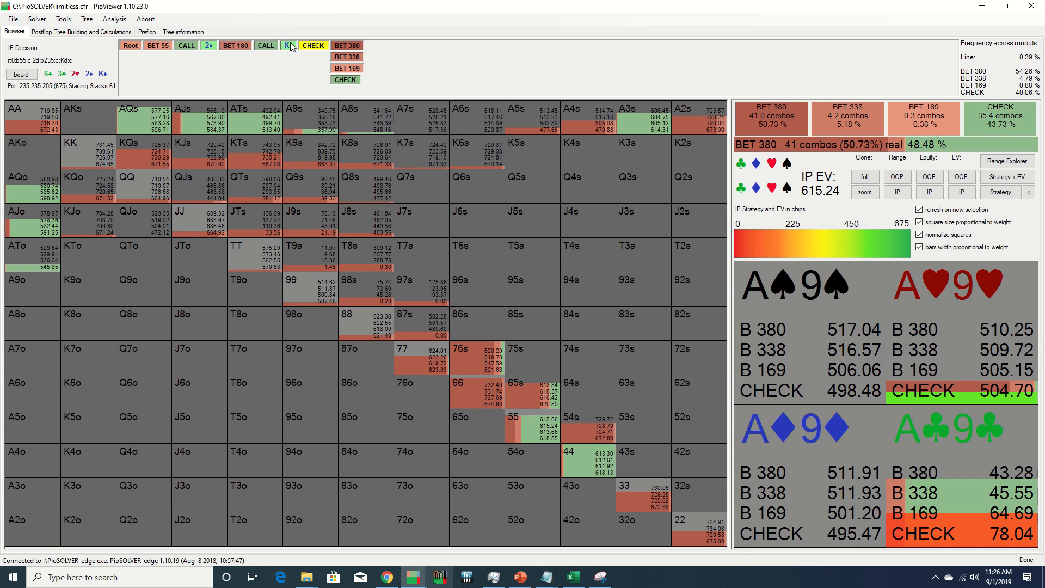
Return to OOP's Kd river decision, inspect K5s, and show hand squares at full size.
{"action": "left_click", "coordinate": [287, 45]}
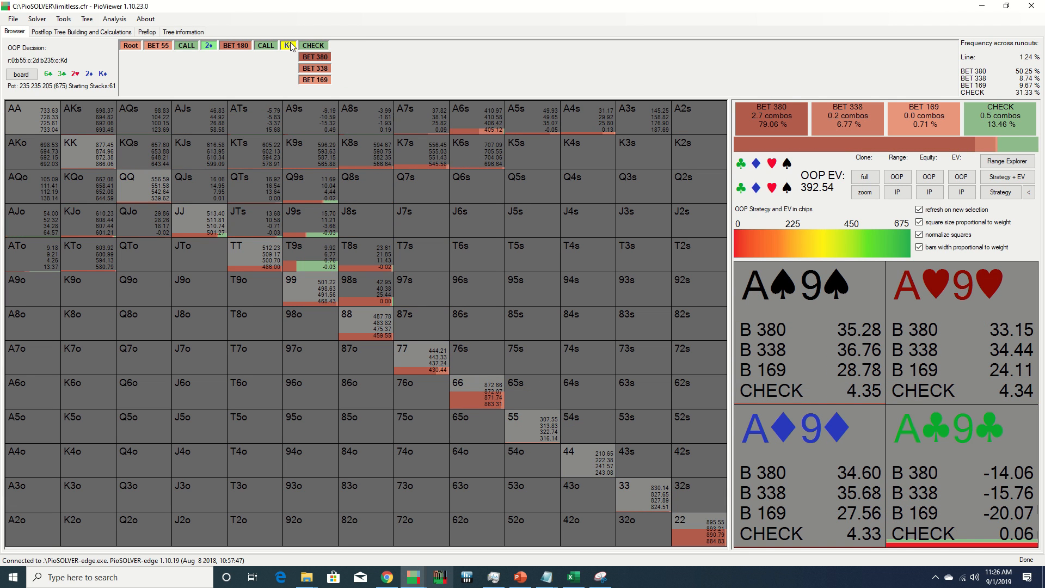
{"action": "left_click", "coordinate": [288, 45]}
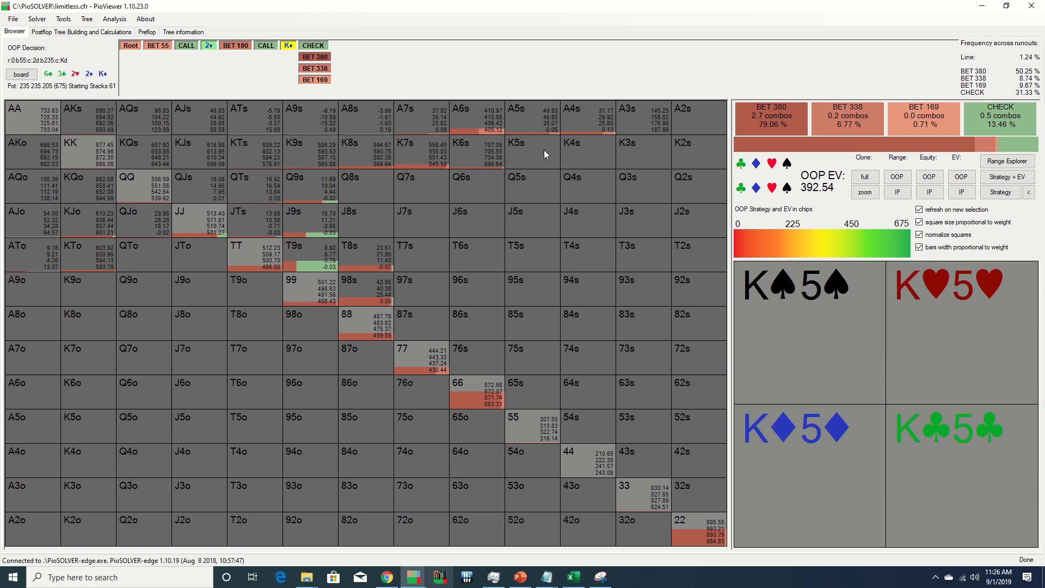
{"action": "left_click", "coordinate": [401, 347]}
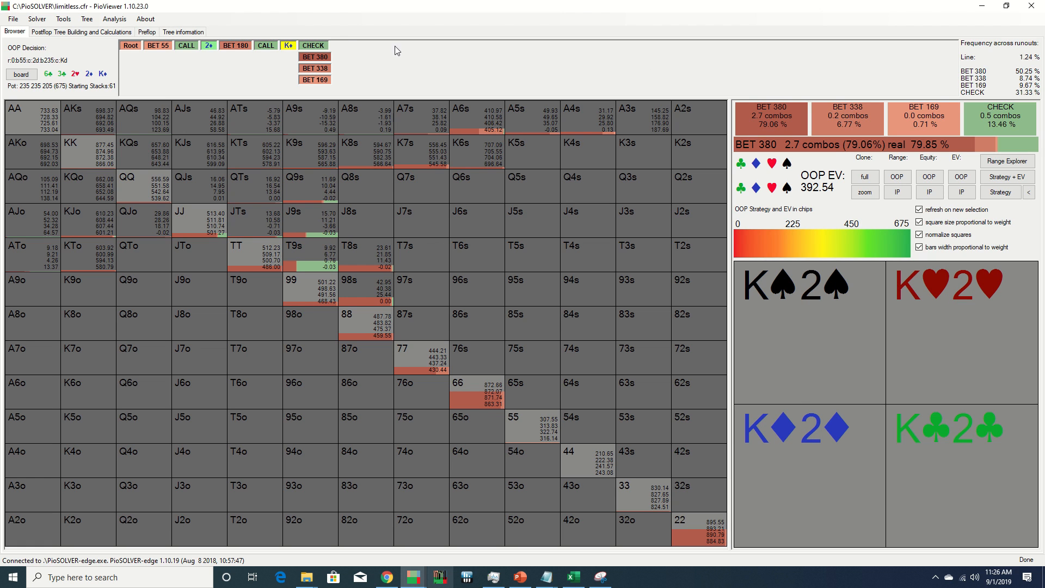
{"action": "left_click", "coordinate": [312, 44]}
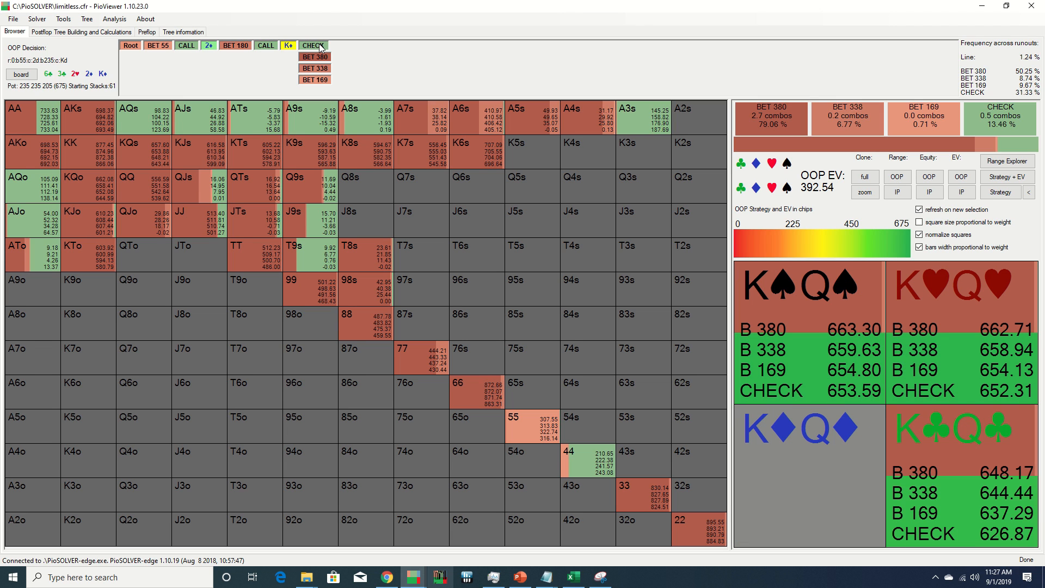
Toggle between OOP's betting node and IP's reply after check, ending on IP with weight-sized squares.
{"action": "left_click", "coordinate": [312, 45]}
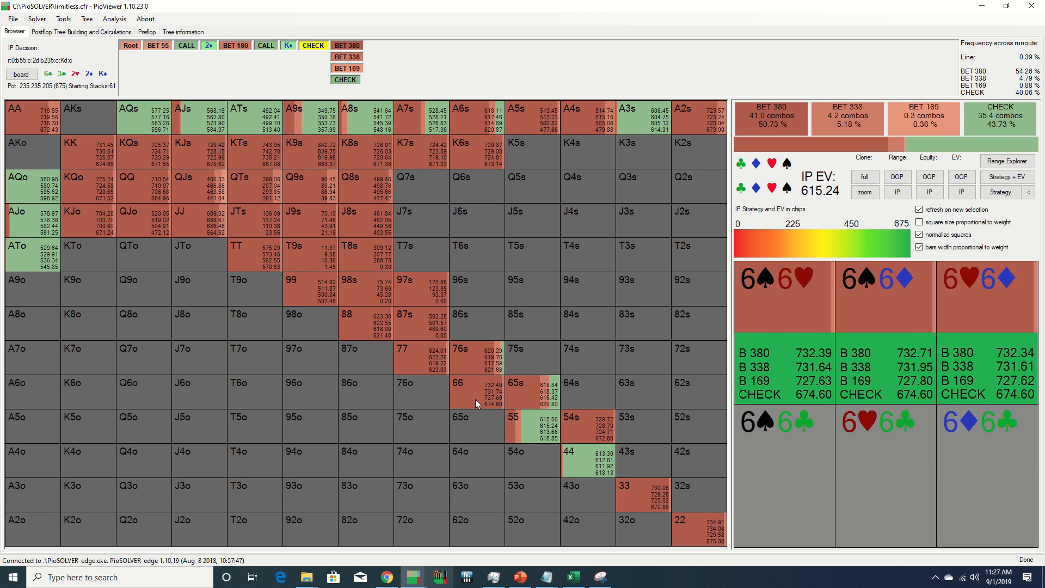
{"action": "left_click", "coordinate": [460, 108]}
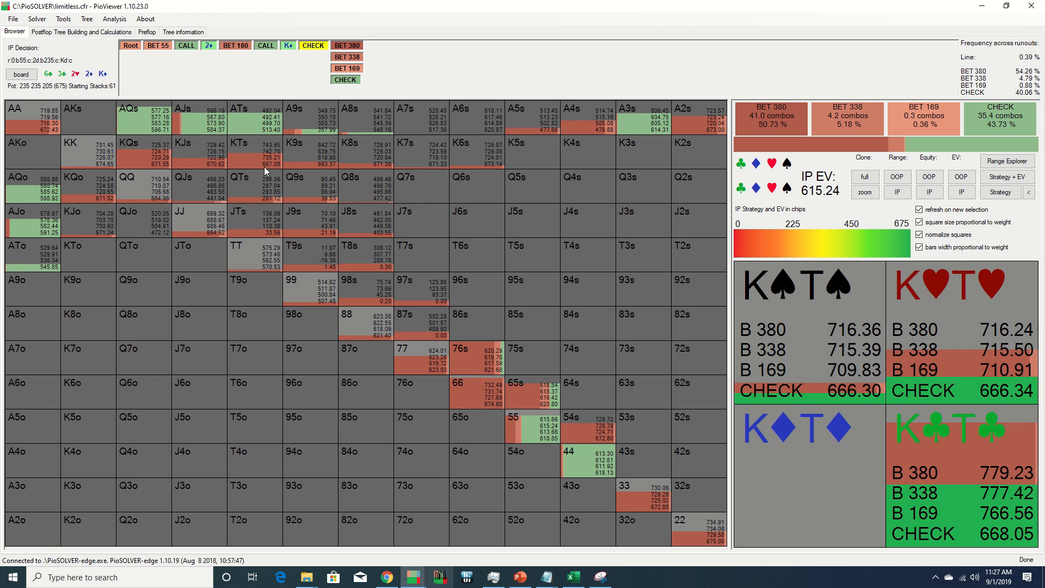
{"action": "left_click", "coordinate": [288, 45]}
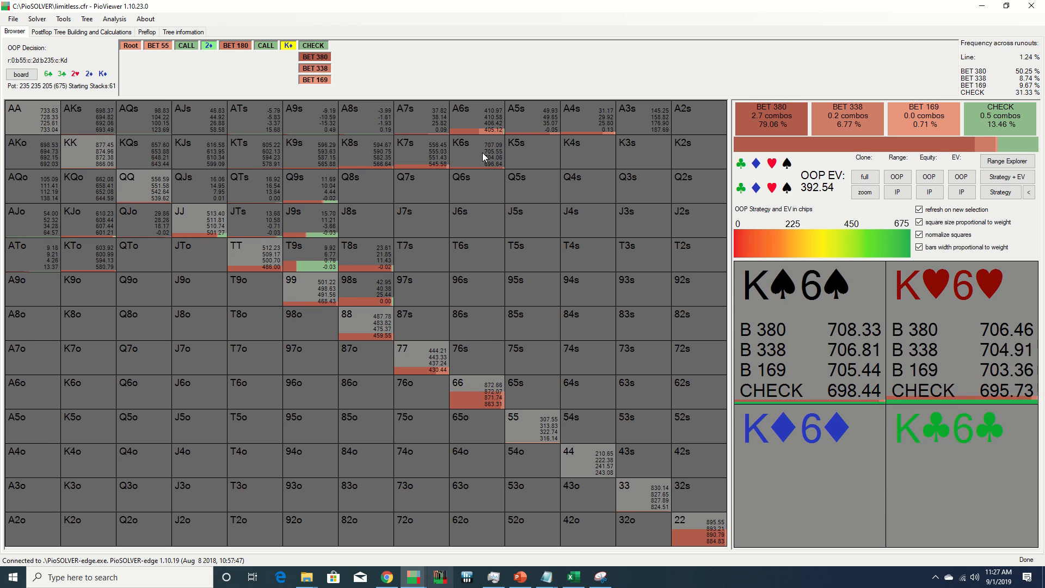
{"action": "left_click", "coordinate": [312, 45]}
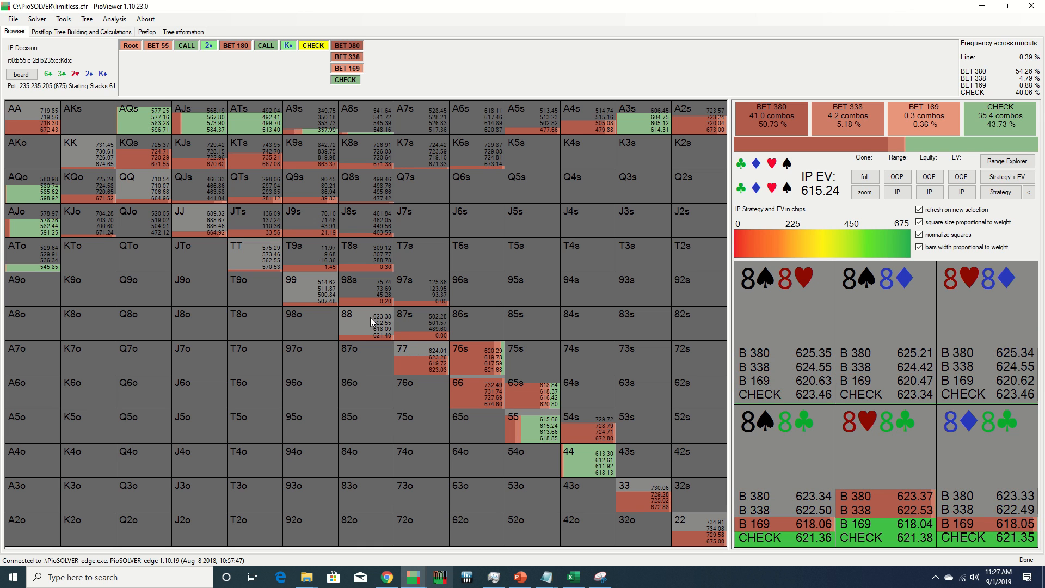
{"action": "left_click", "coordinate": [516, 116]}
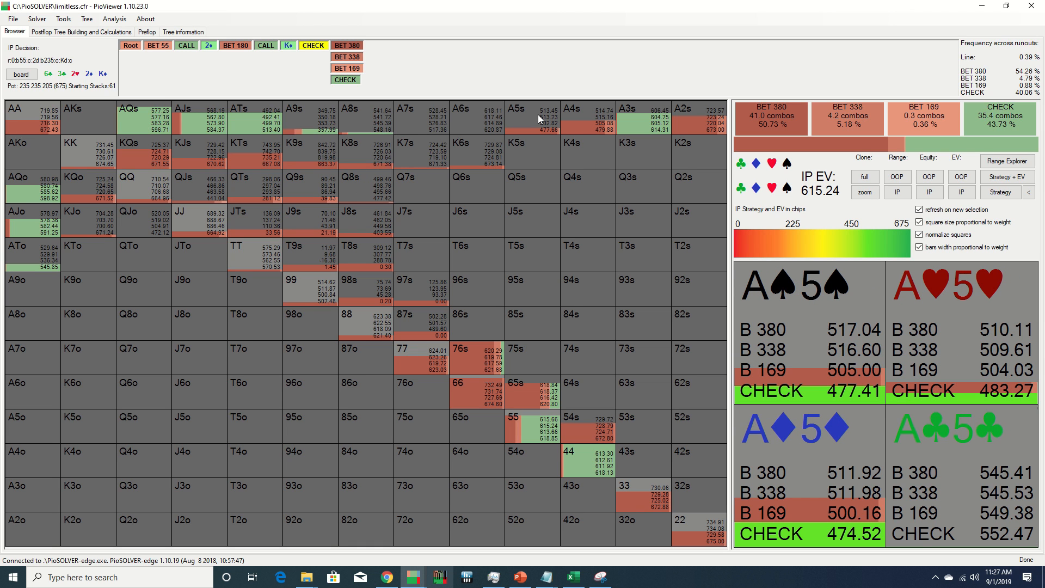